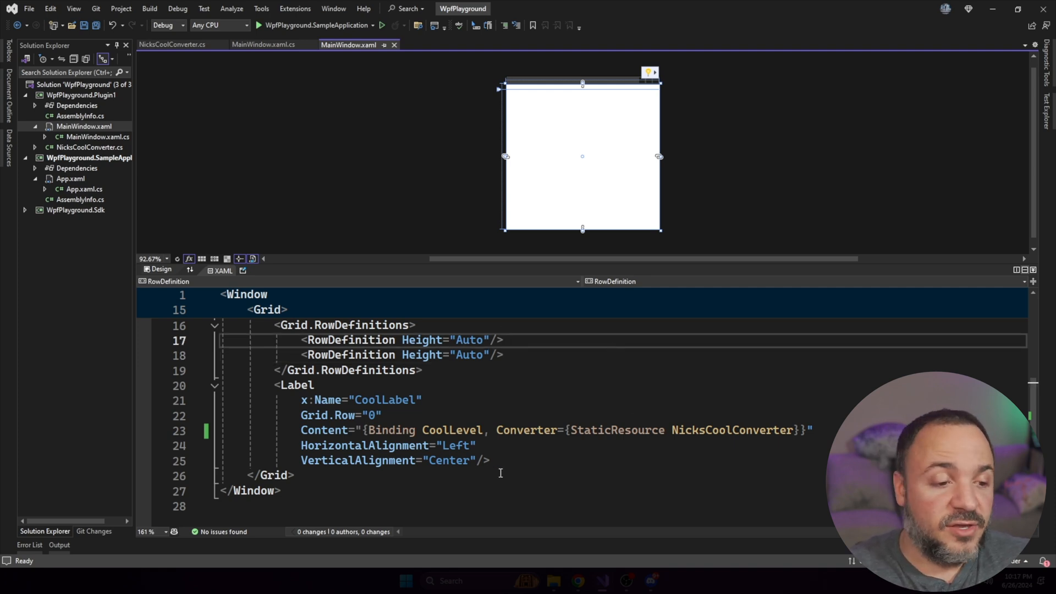
Inspect the CoolLabel markup and select the NicksCoolConverter resource name
left_click(297, 384)
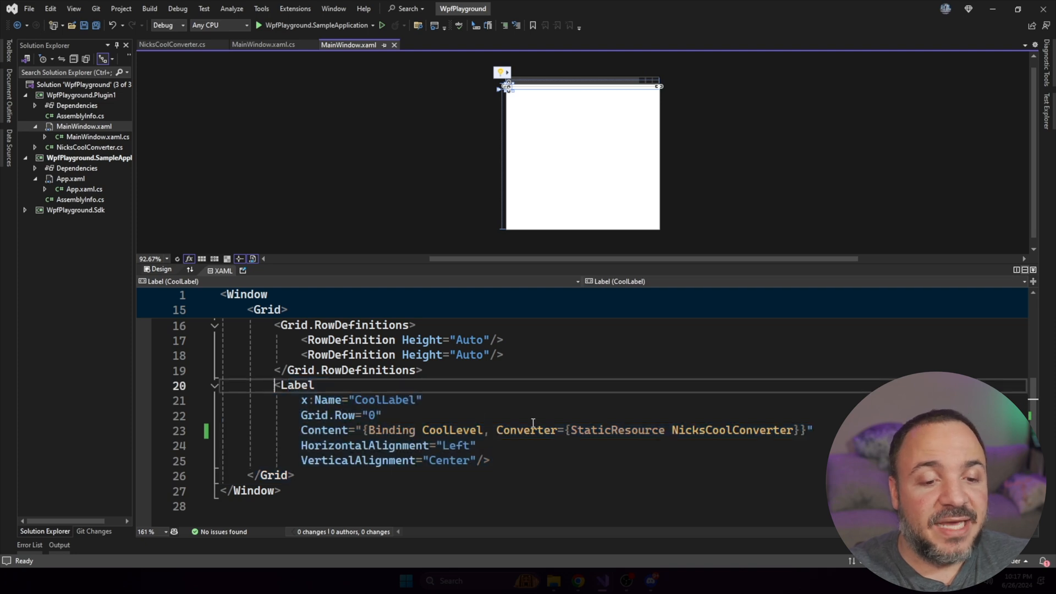
double_click(732, 430)
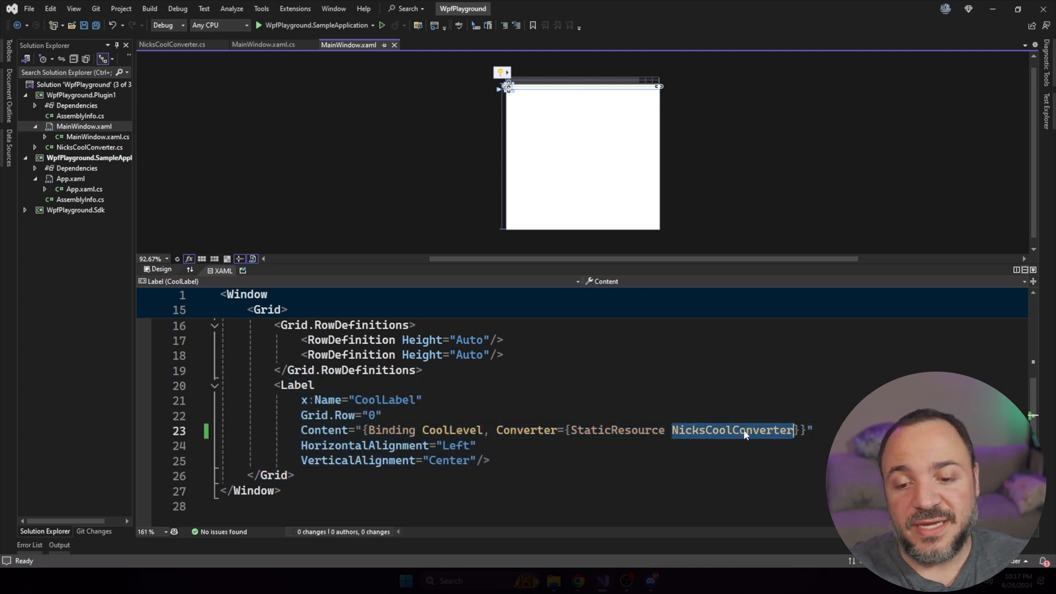
left_click(732, 430)
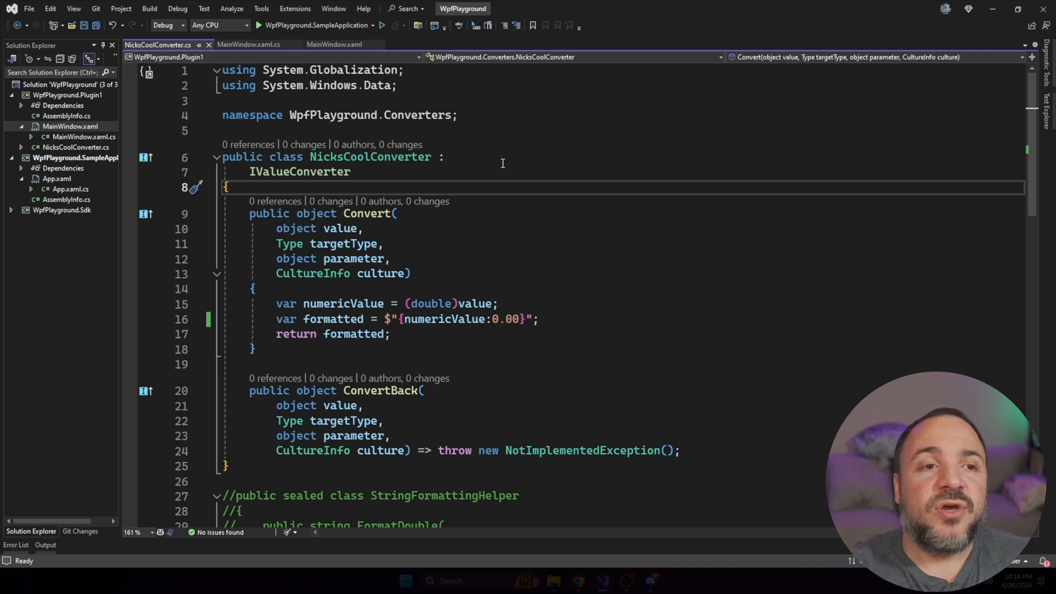
mouse_move(378, 144)
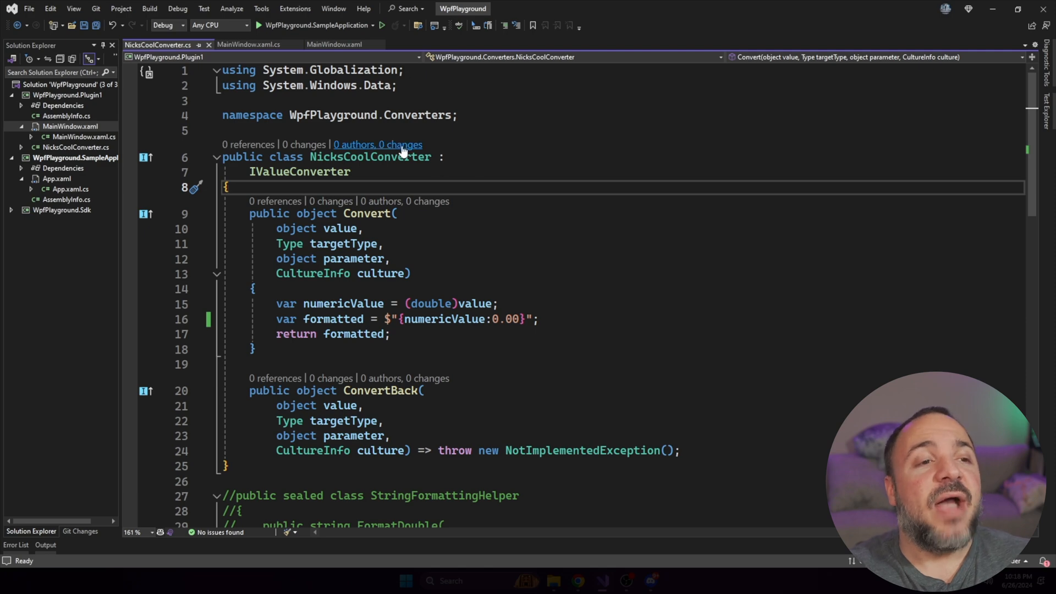
mouse_move(438, 158)
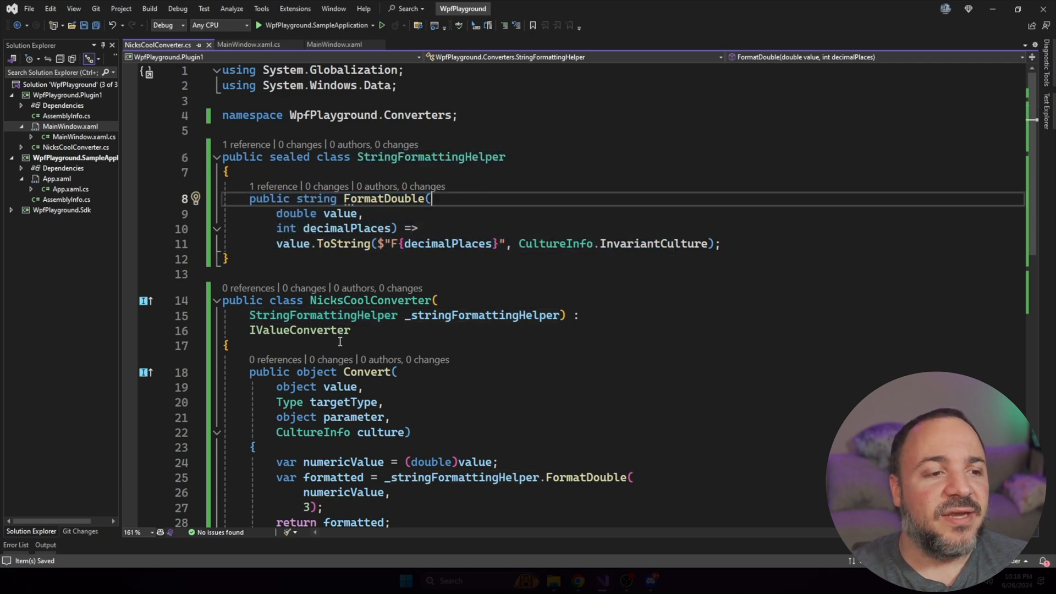
double_click(404, 315)
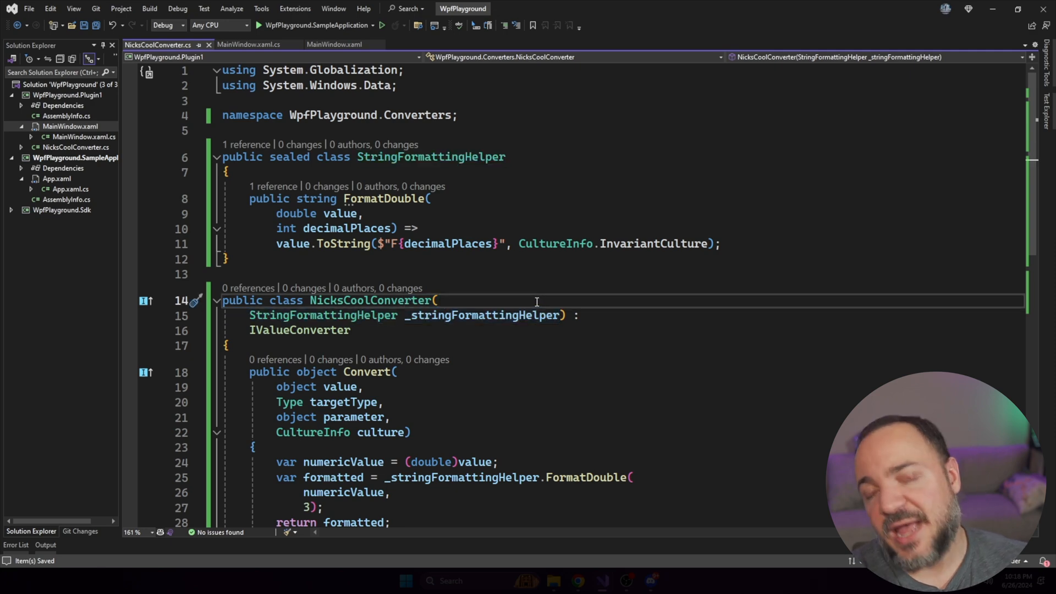
mouse_move(567, 306)
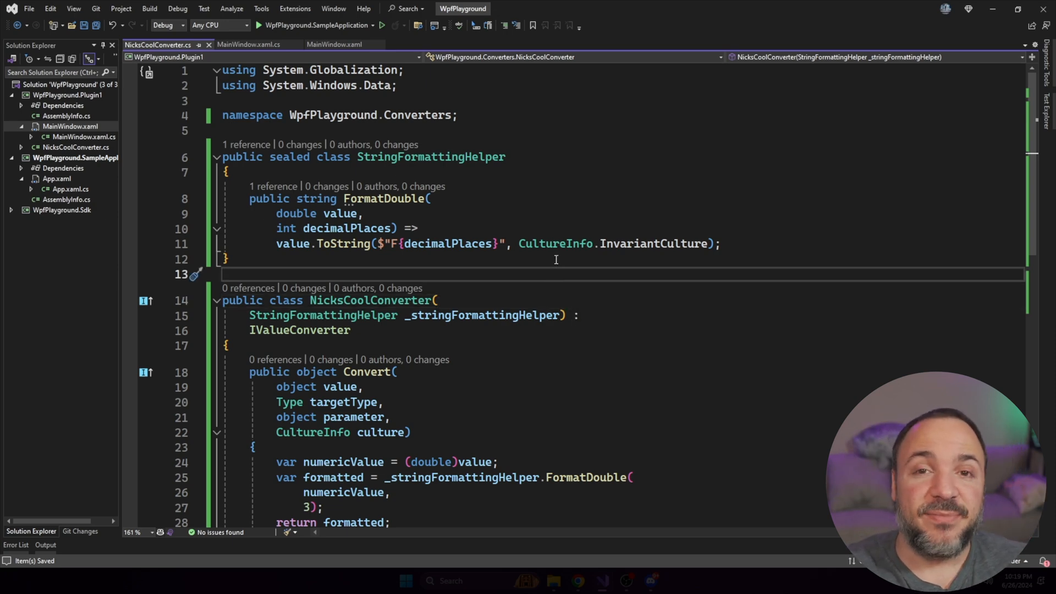
mouse_move(545, 269)
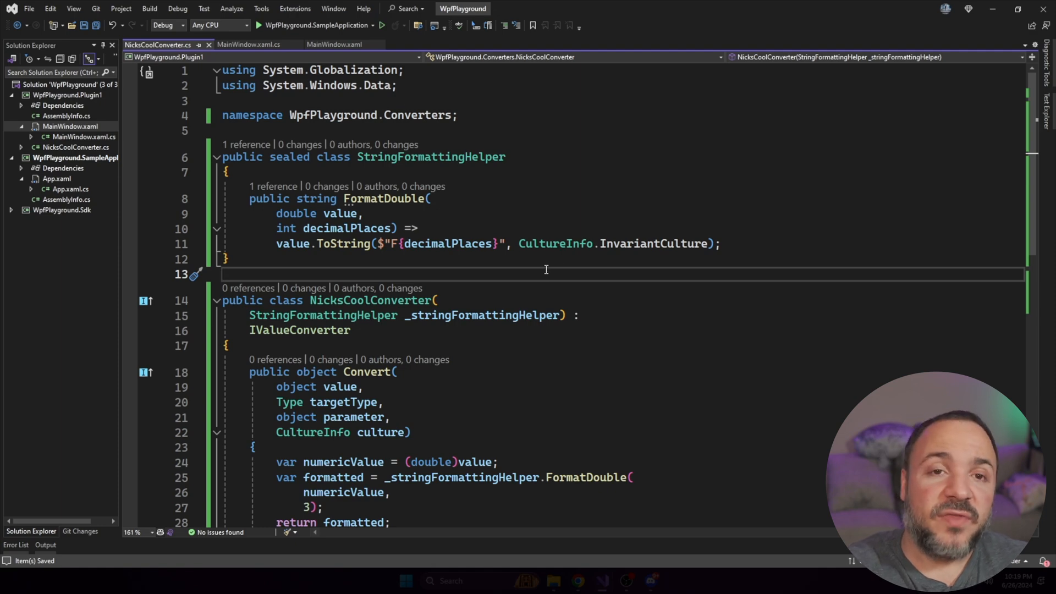
mouse_move(548, 264)
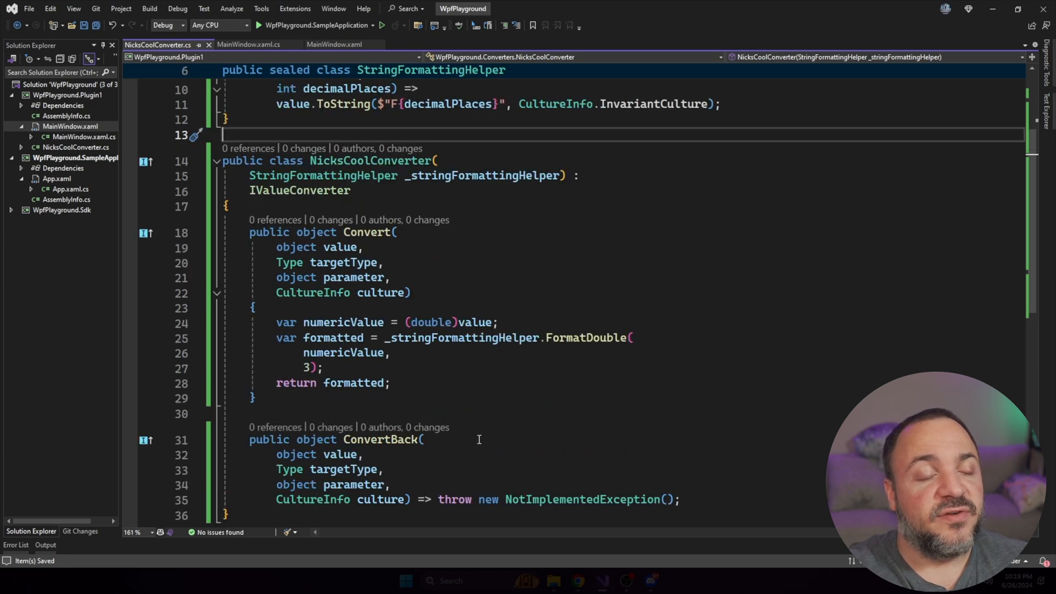
mouse_move(633, 313)
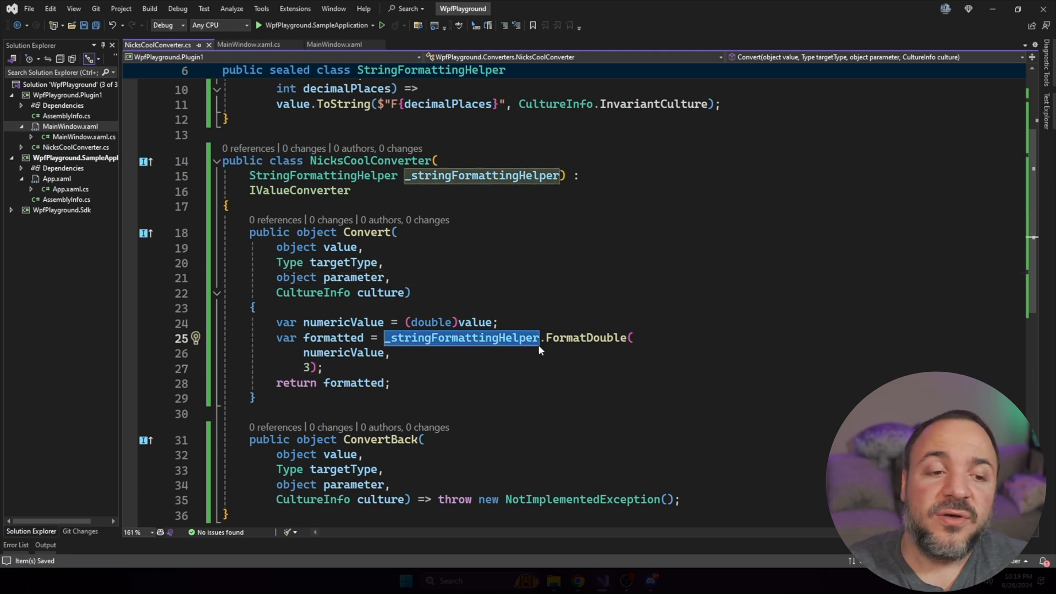
mouse_move(569, 336)
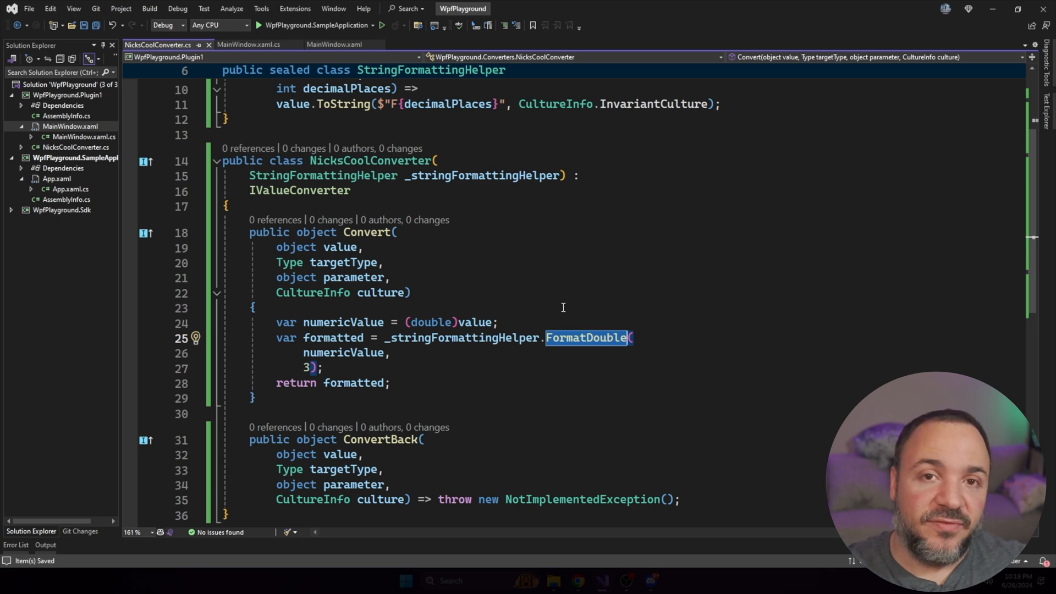
mouse_move(598, 292)
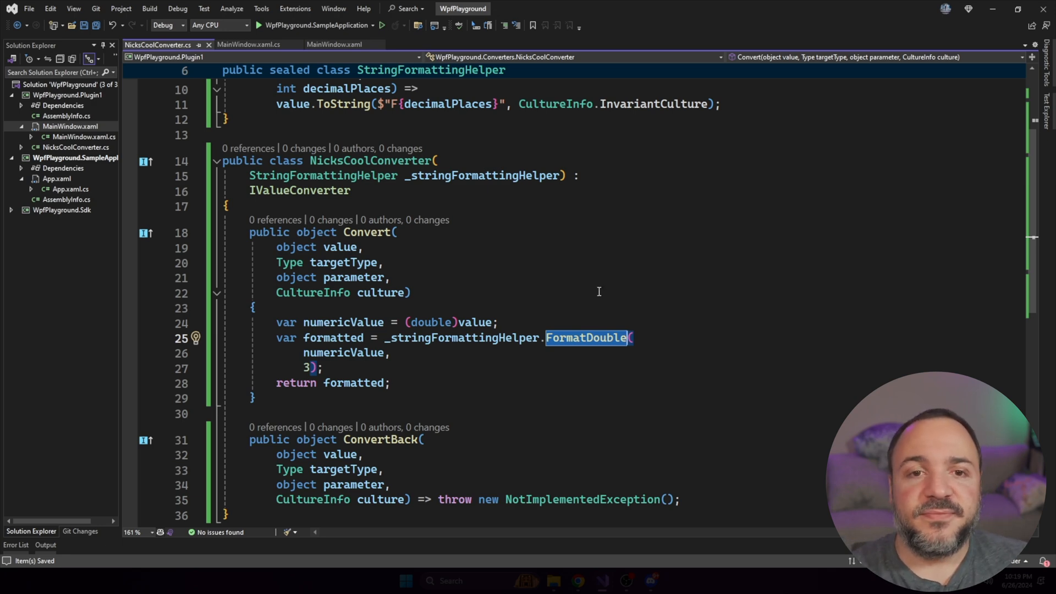
left_click(348, 45)
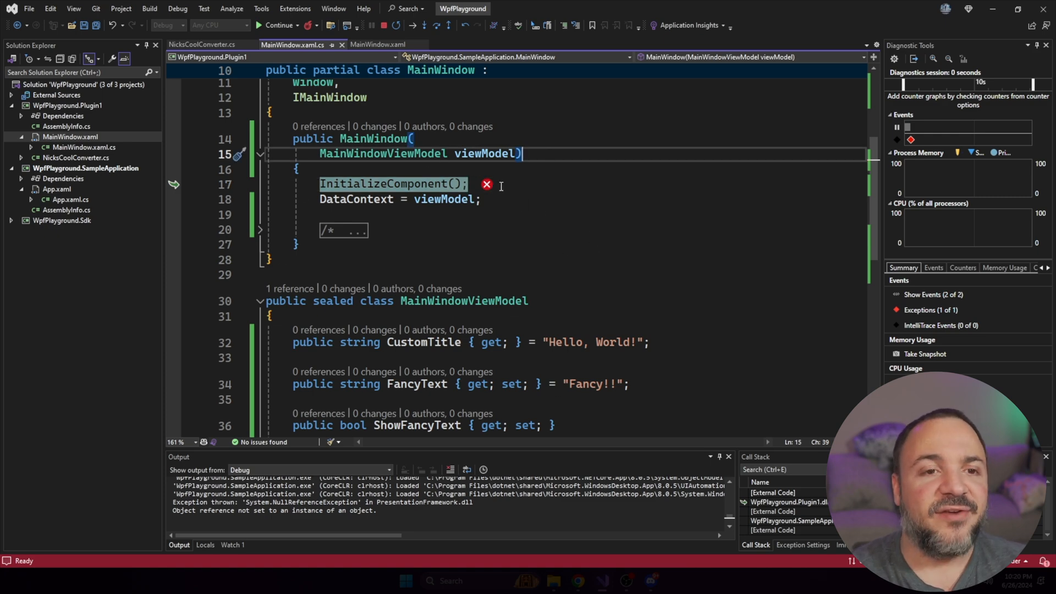
Stop the debug session that crashed with a NullReferenceException in InitializeComponent
left_click(438, 183)
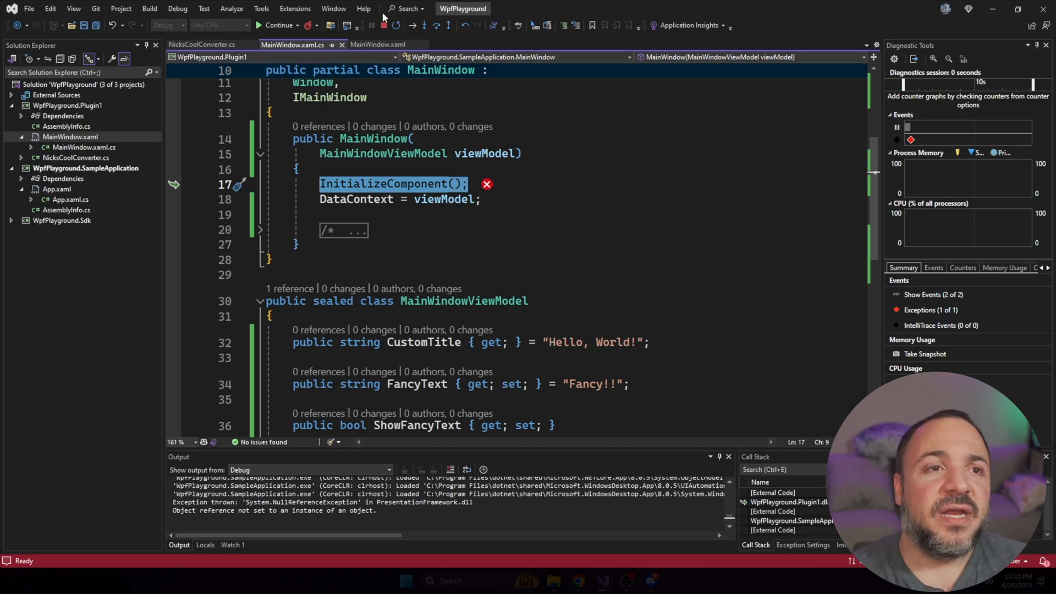
mouse_move(384, 26)
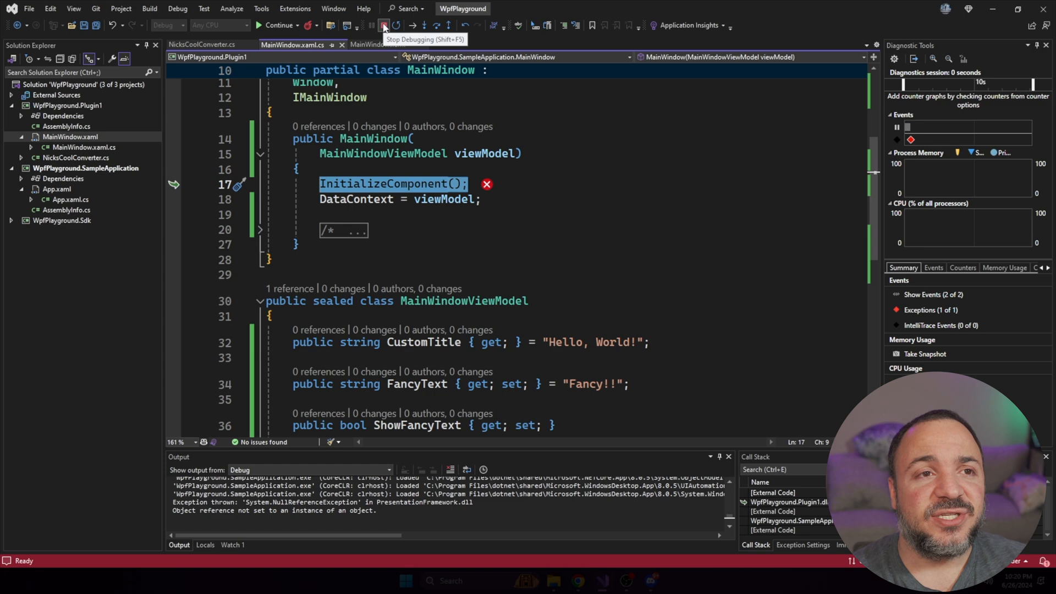
left_click(384, 26)
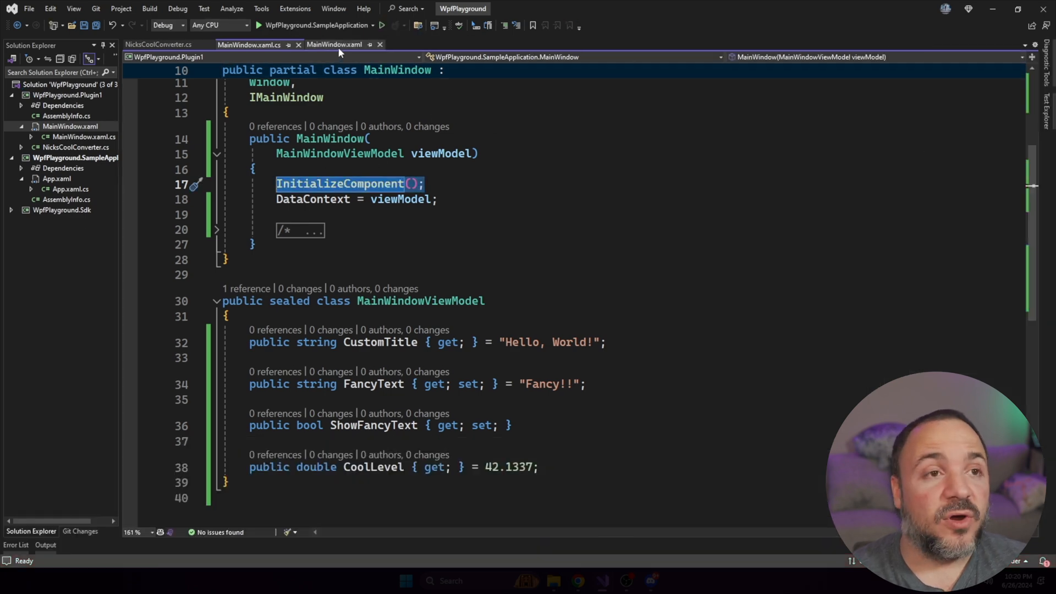
In MainWindow.xaml, read the 'no accessible constructors' error on the NicksCoolConverter resource
left_click(348, 45)
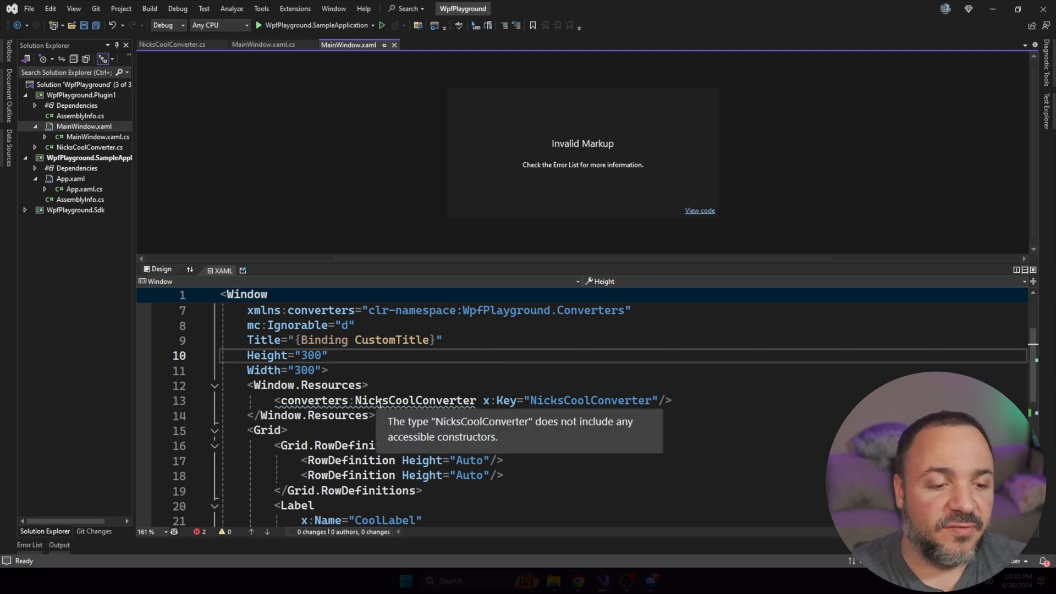
left_click(328, 354)
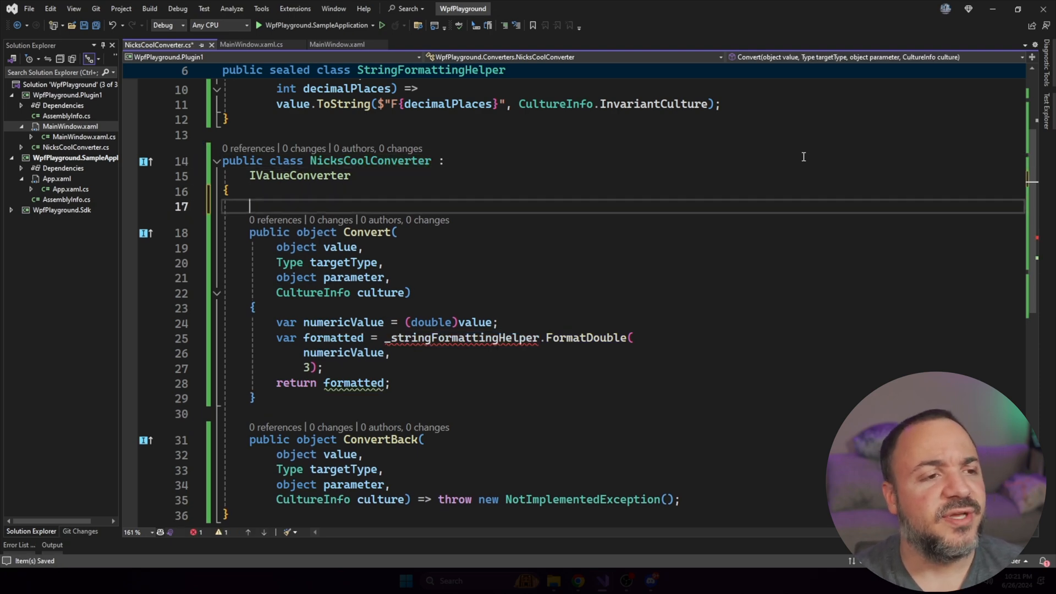
Add a private StringFormattingHelper _stringFormattingHelper field and generate a constructor assigning it
type("StringFormattingHelper _stringFormattingHelper;")
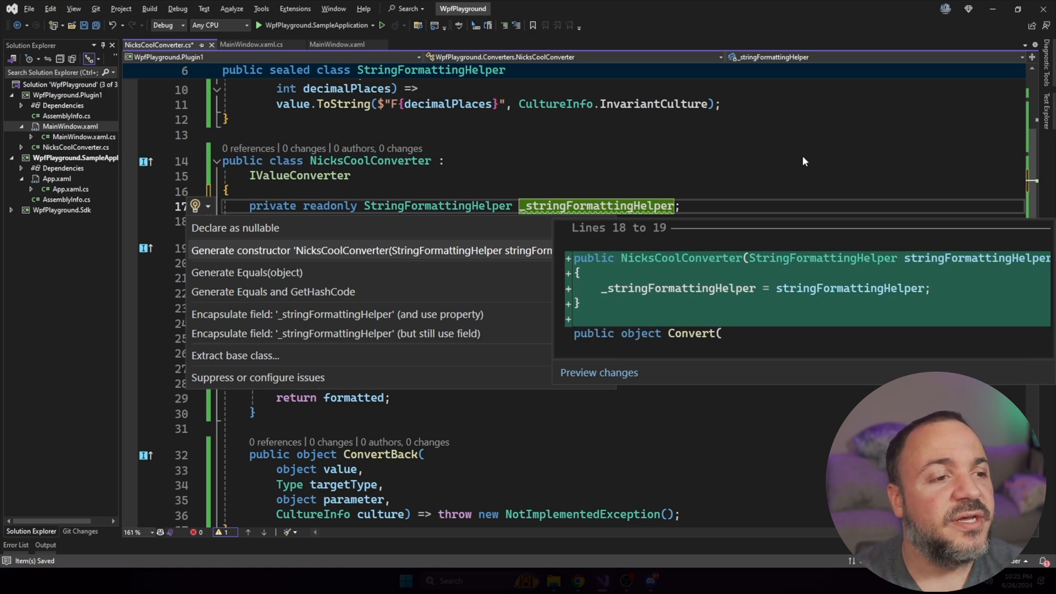
left_click(369, 249)
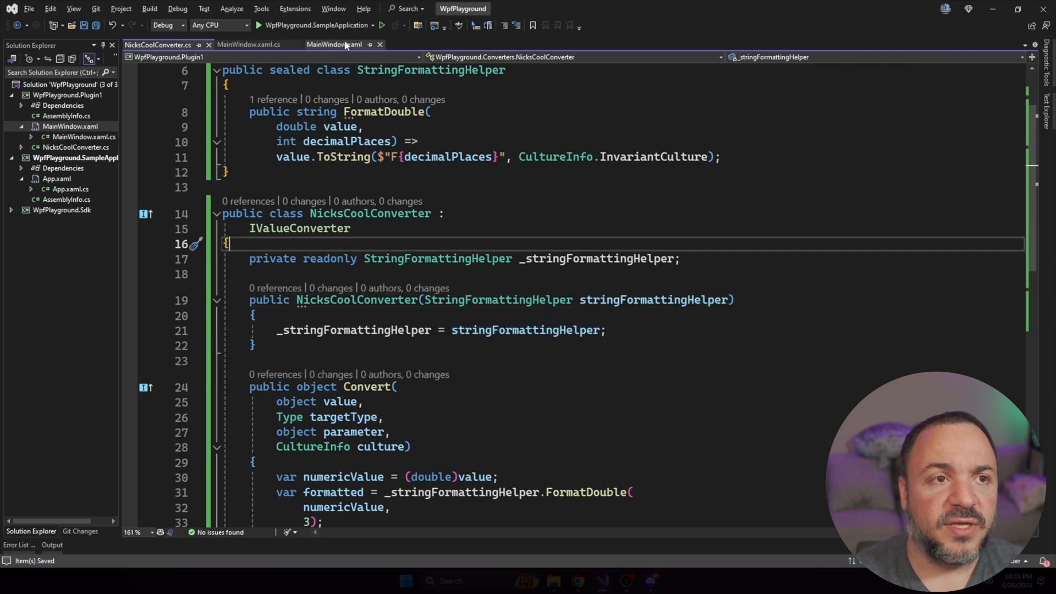
left_click(335, 44)
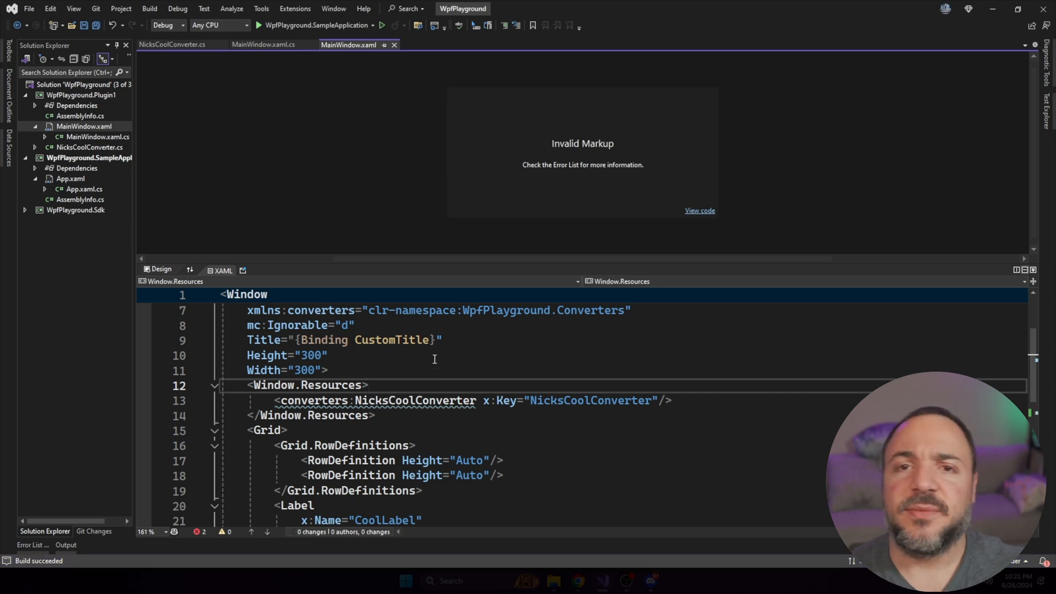
mouse_move(414, 399)
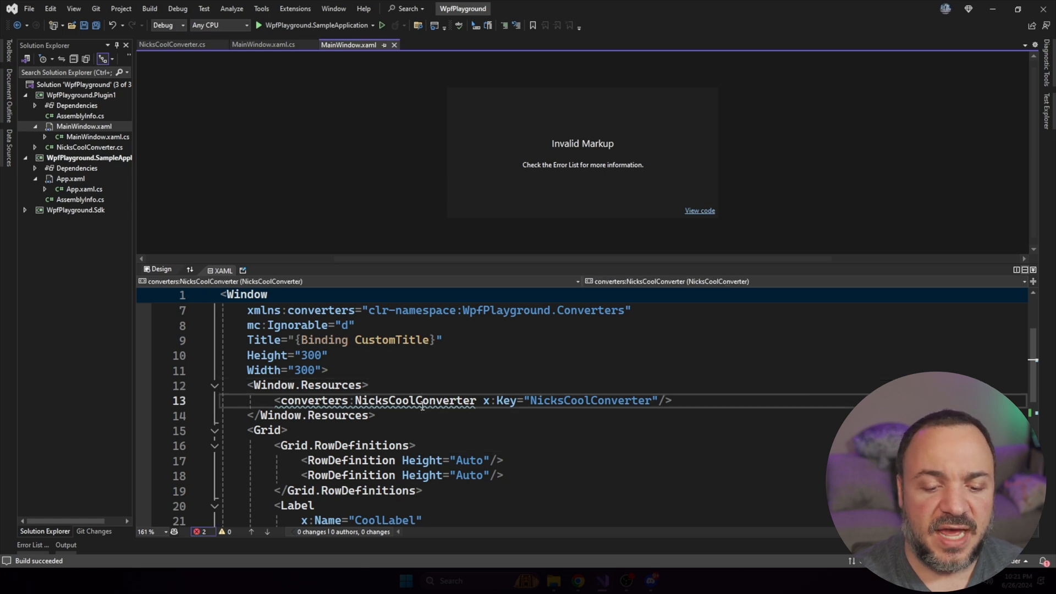
mouse_move(387, 159)
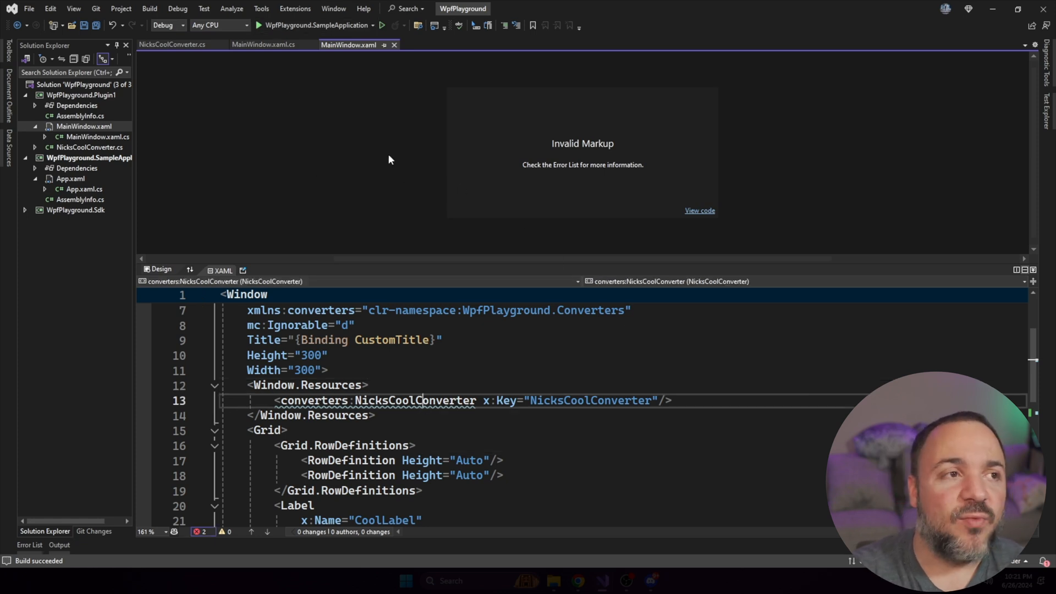
mouse_move(357, 88)
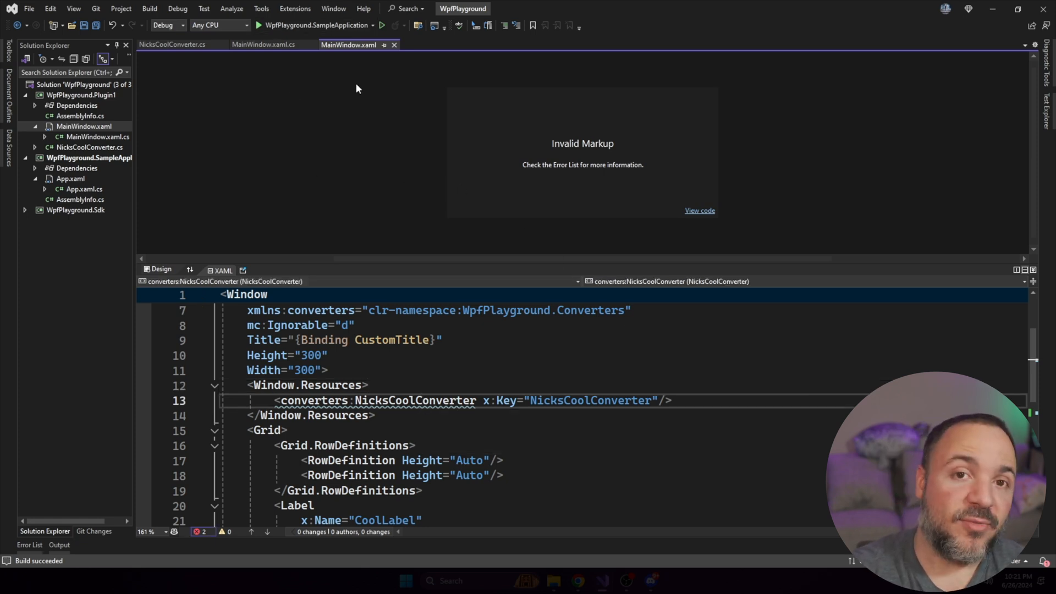
mouse_move(586, 345)
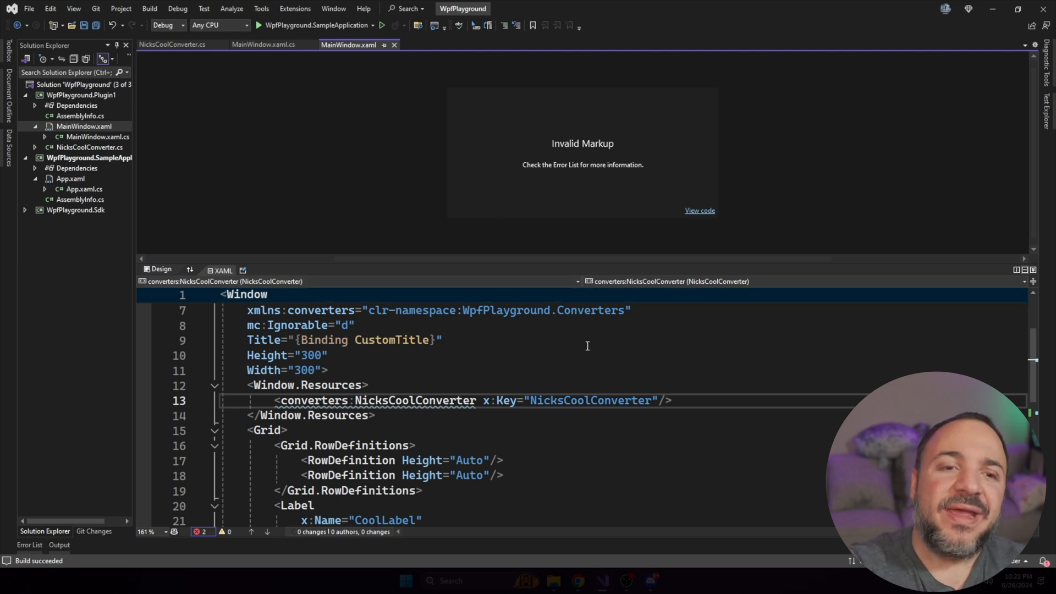
left_click_drag(248, 385, 375, 415)
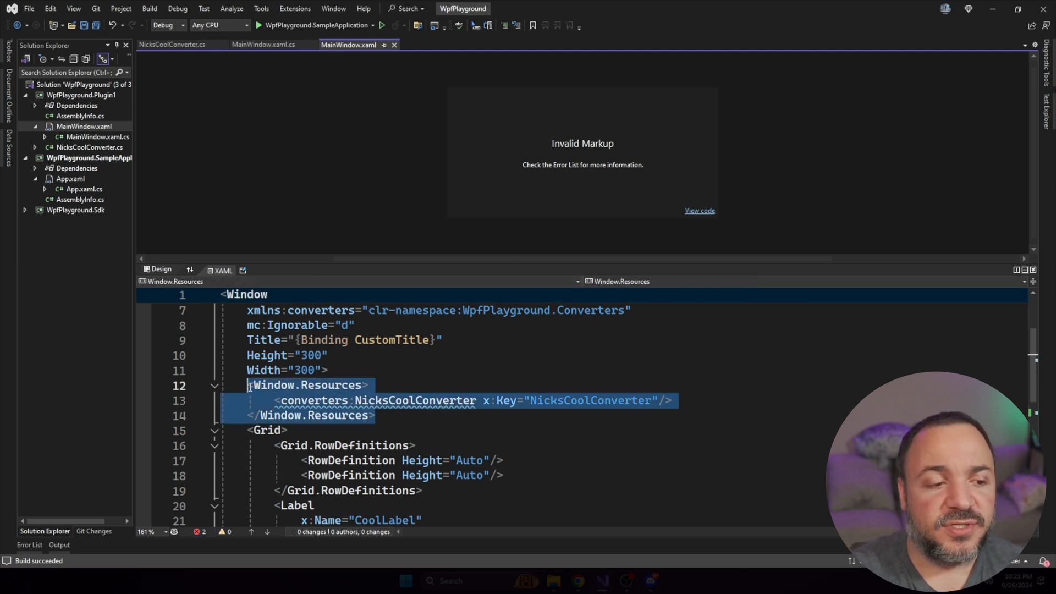
left_click(417, 355)
type(">")
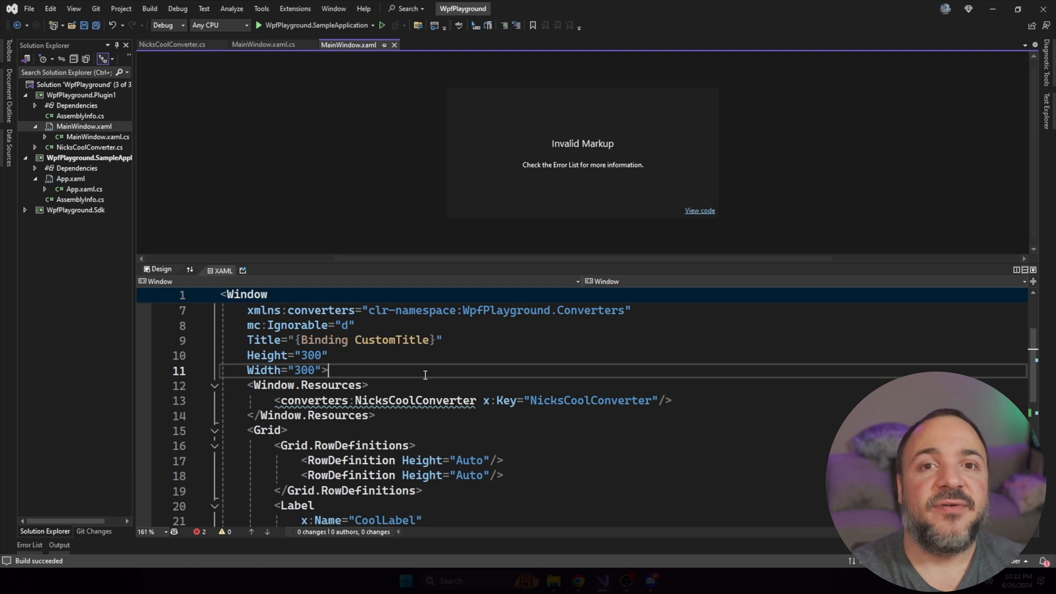
mouse_move(422, 414)
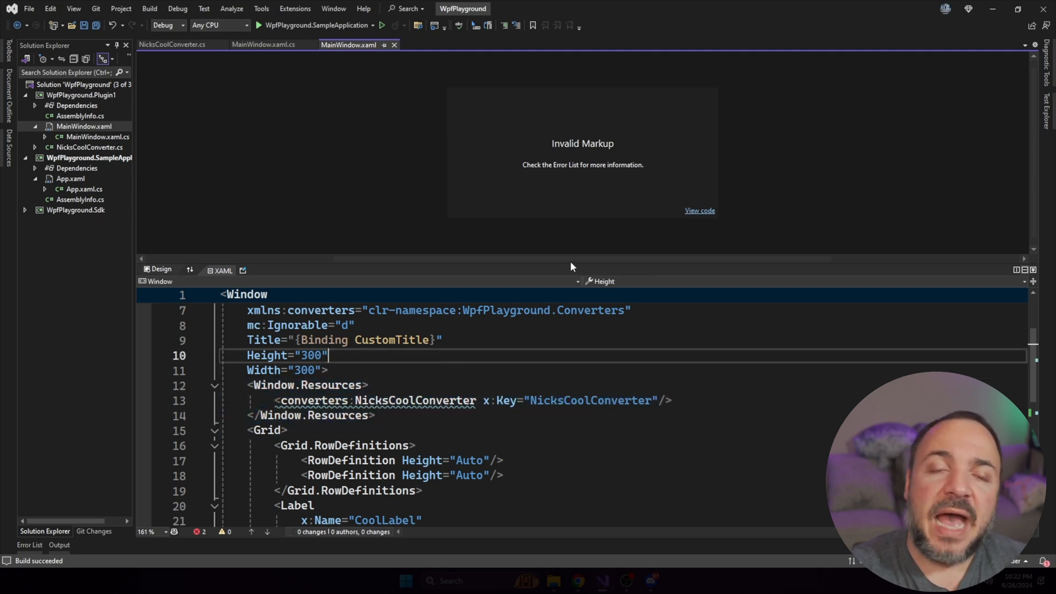
mouse_move(533, 254)
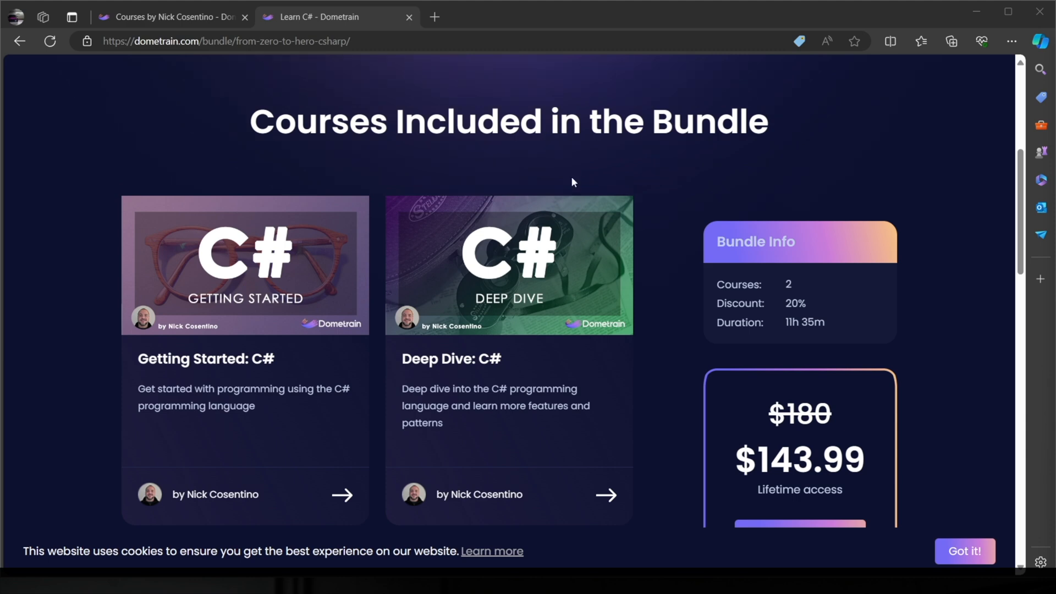
mouse_move(576, 179)
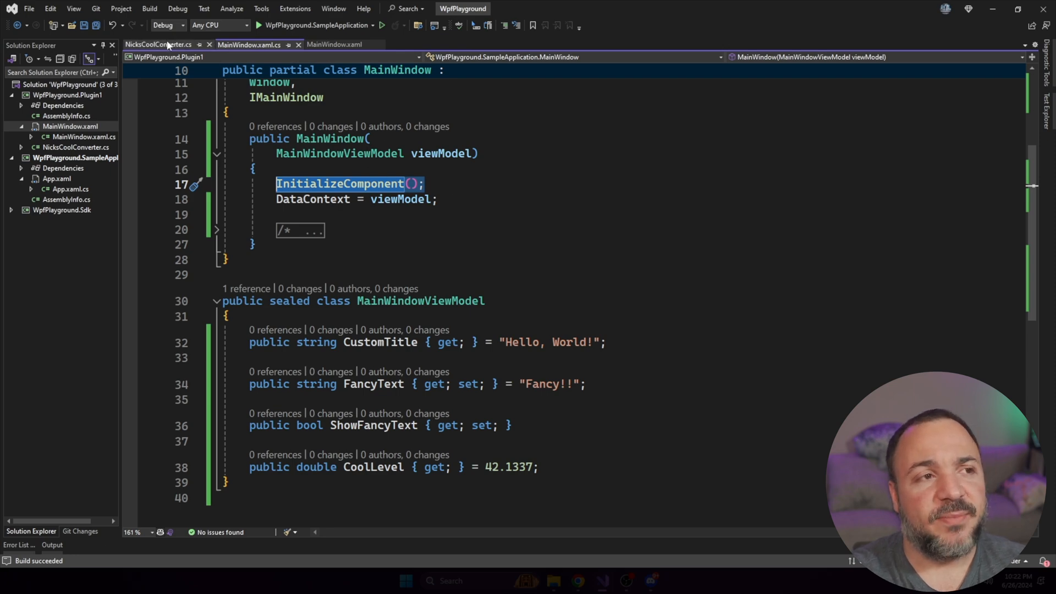
Switch to NicksCoolConverter.cs to view its StringFormattingHelper constructor
left_click(162, 45)
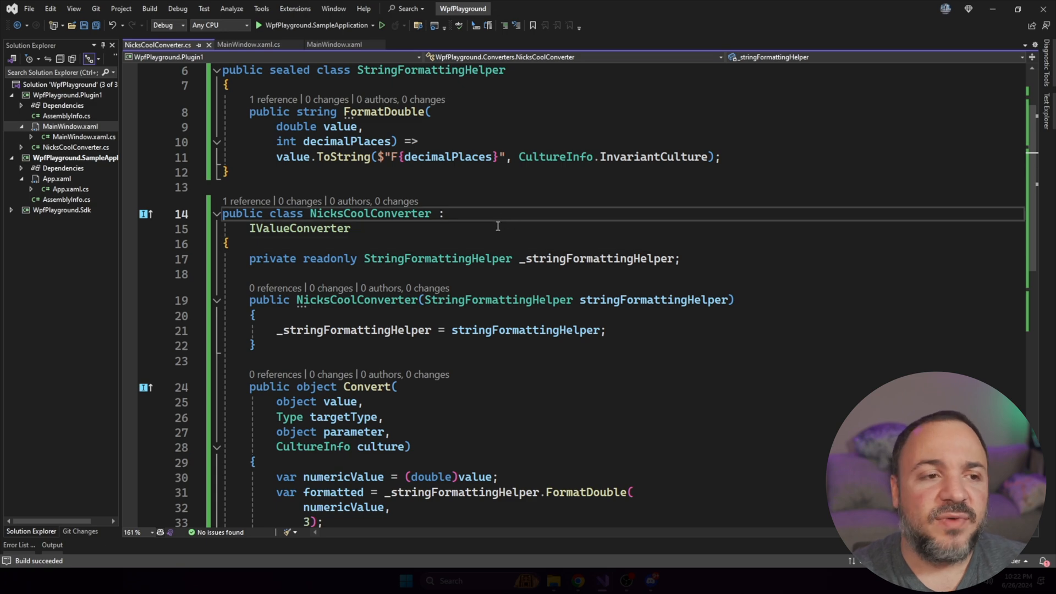
mouse_move(490, 235)
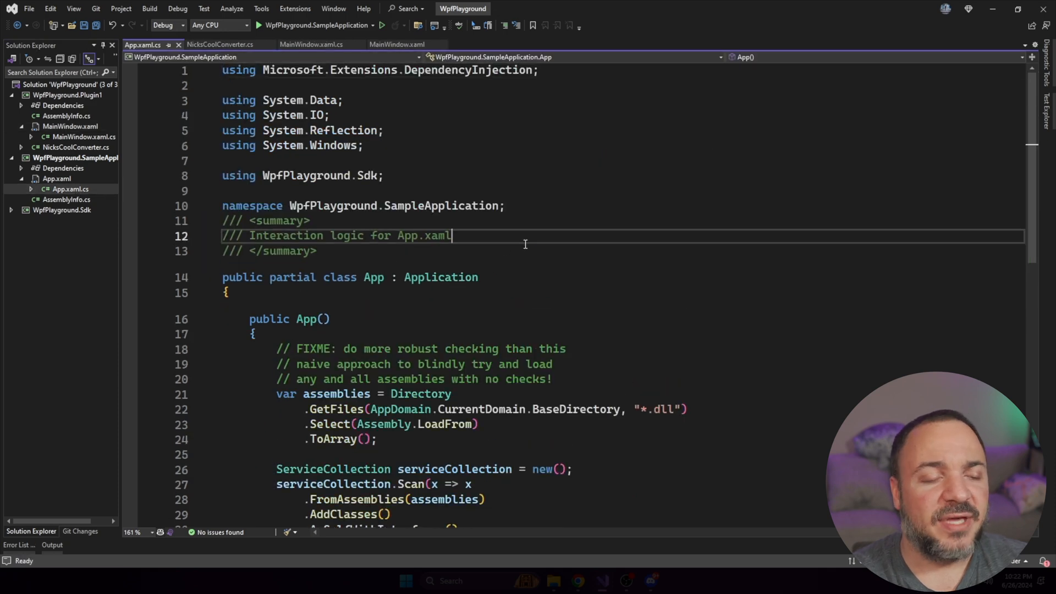
In App.xaml.cs, highlight the assembly Scan registration block and the serviceProvider variable
scroll("down", 3)
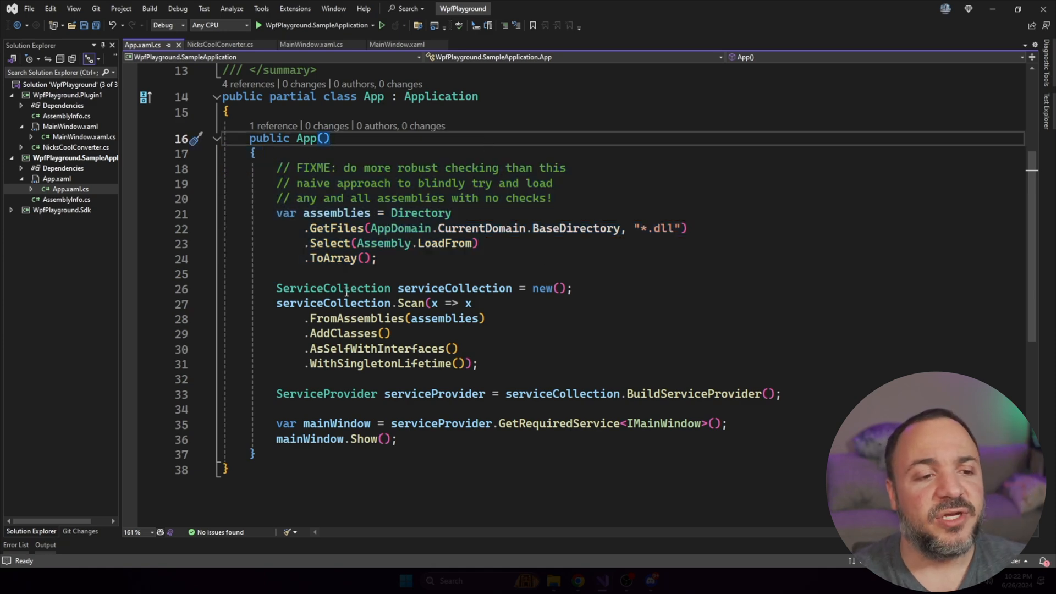
left_click_drag(276, 288, 478, 363)
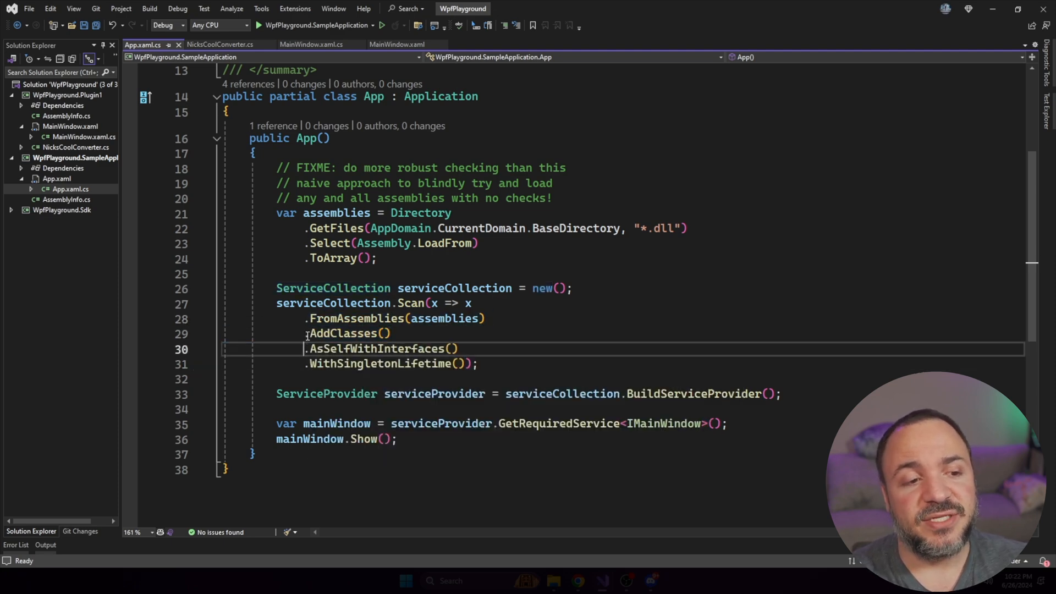
left_click_drag(310, 333, 458, 349)
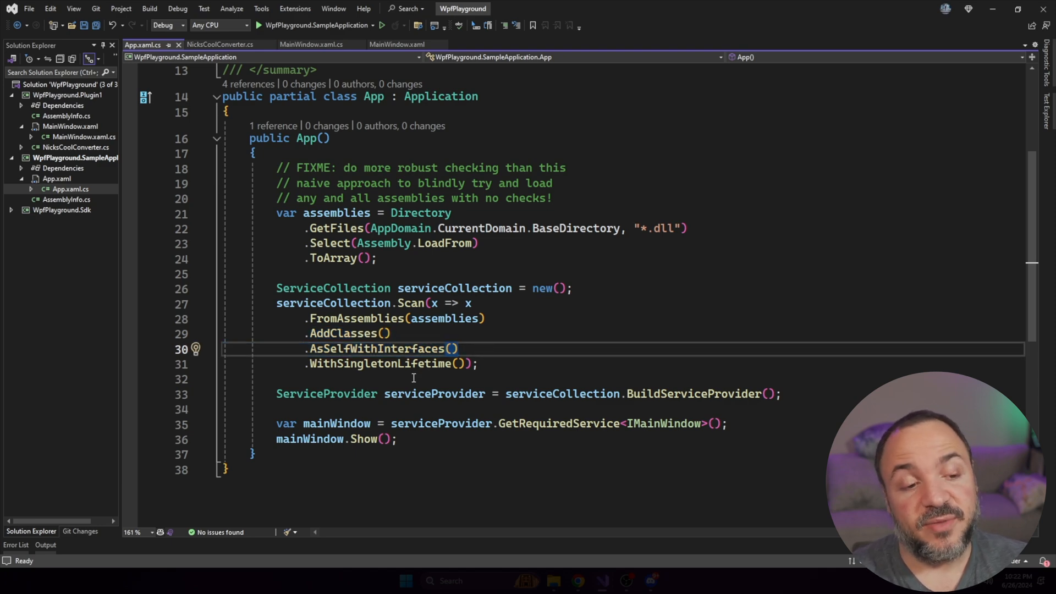
left_click_drag(276, 302, 477, 363)
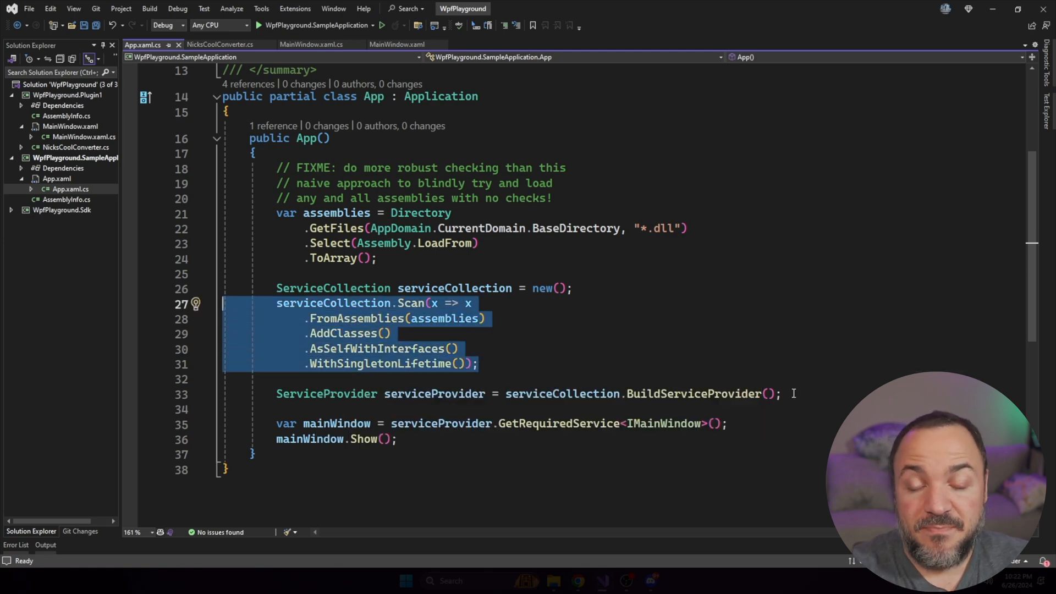
double_click(326, 393)
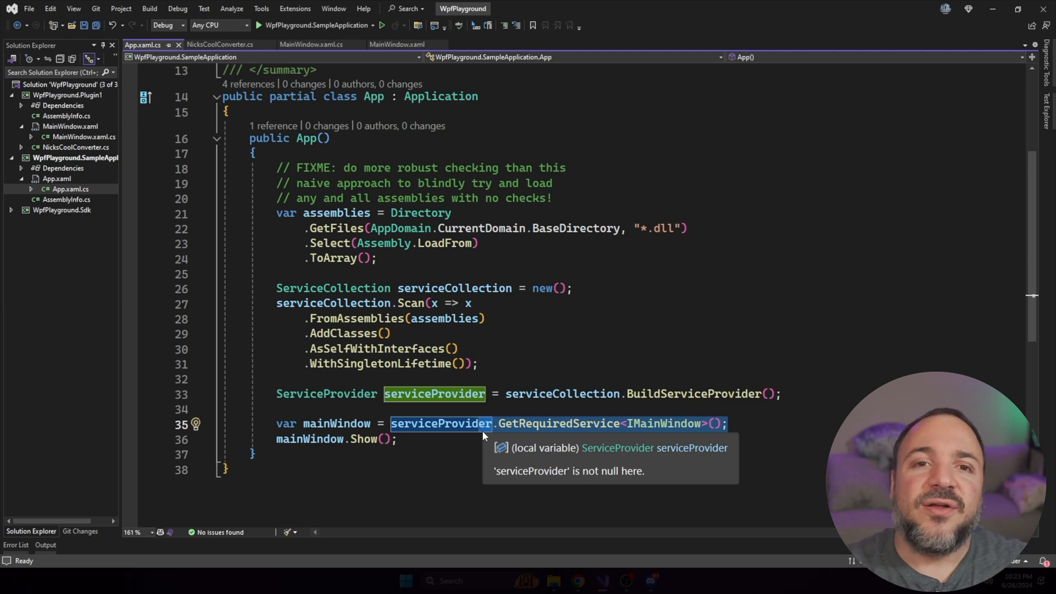
mouse_move(573, 261)
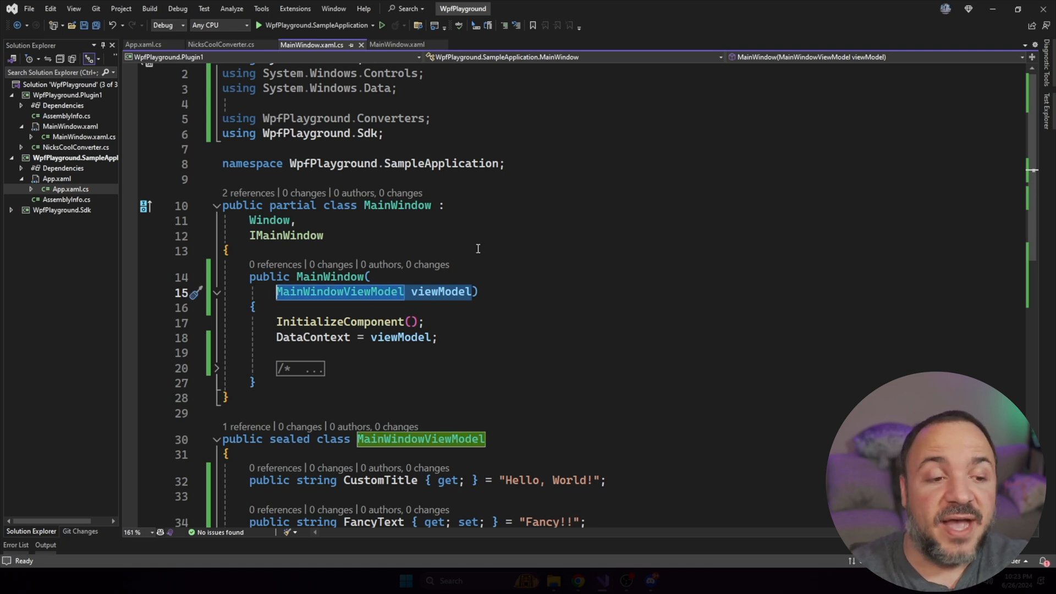
mouse_move(471, 185)
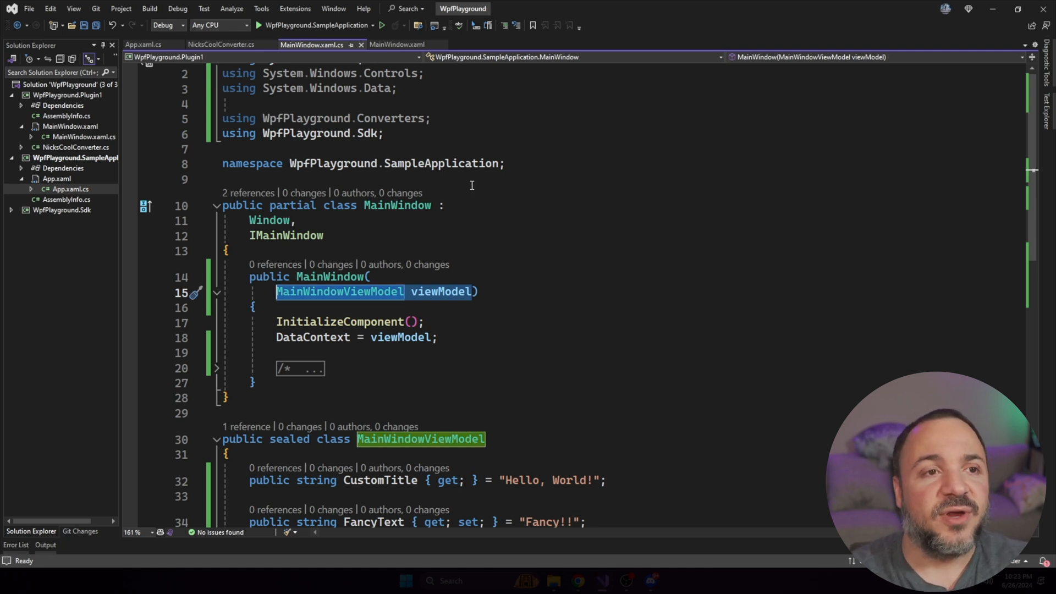
Show Window.Resources in MainWindow.xaml, then return to NicksCoolConverter.cs
left_click(396, 44)
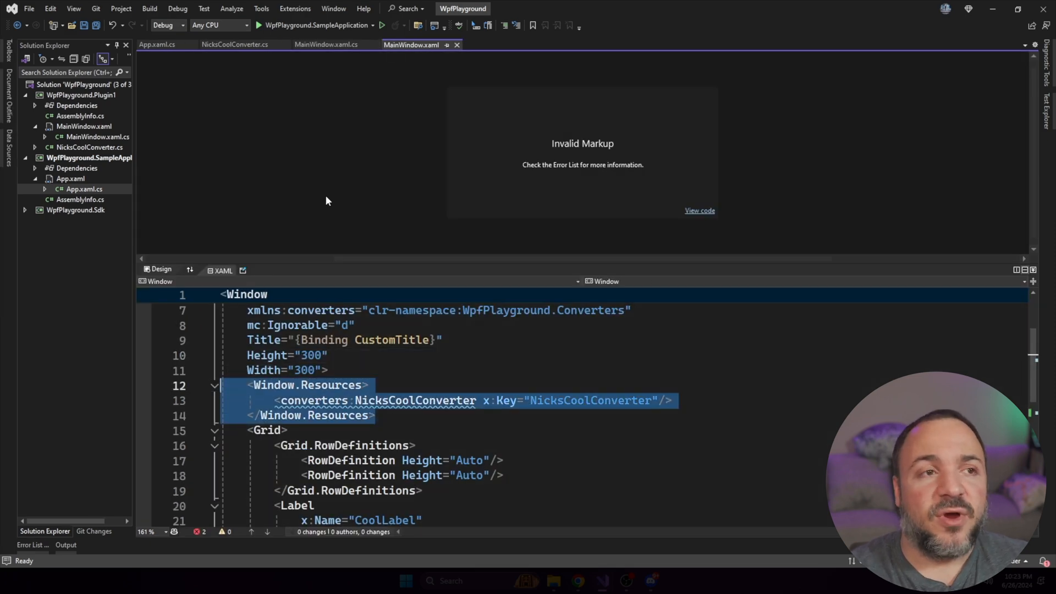
mouse_move(285, 39)
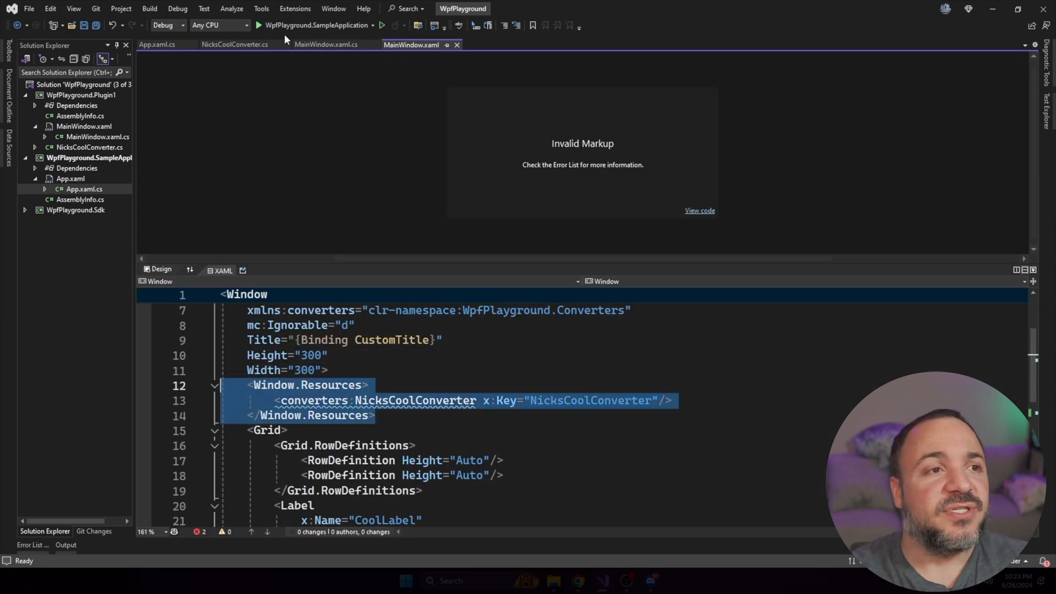
left_click(221, 45)
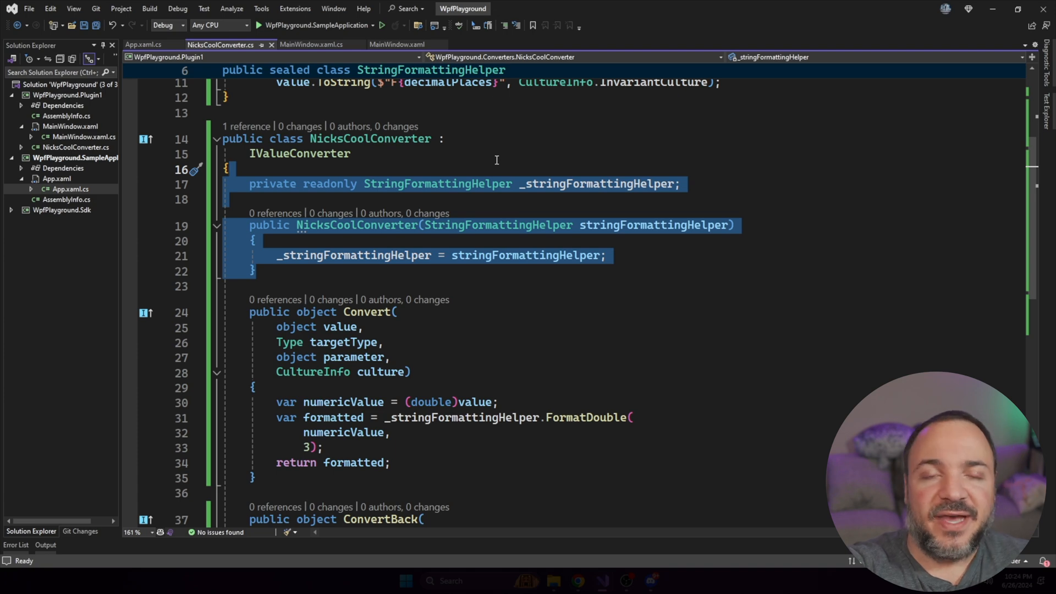
mouse_move(474, 174)
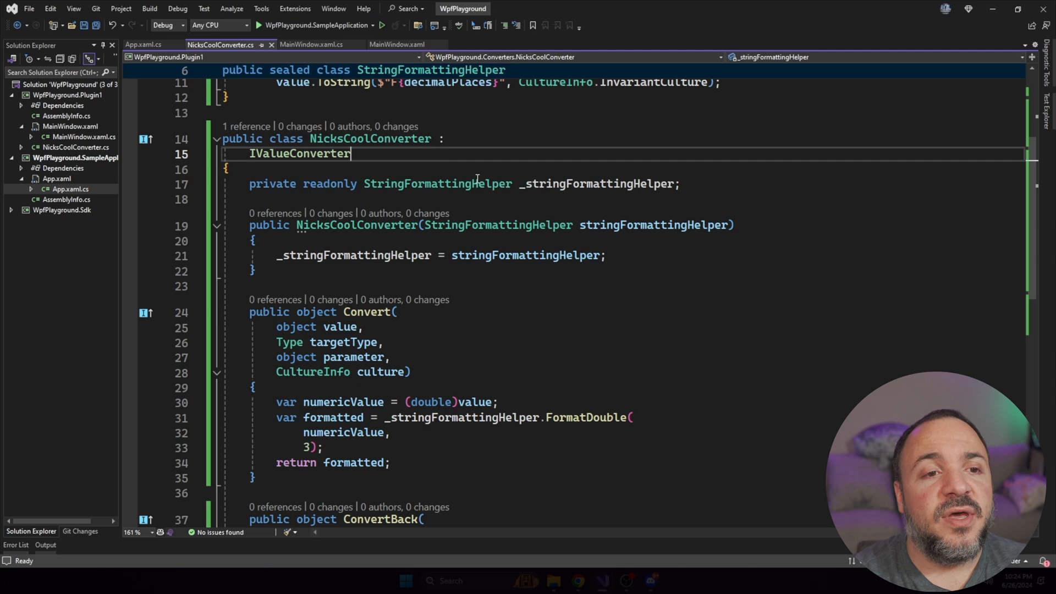
Add an internal parameterless constructor chaining to this(new StringFormattingHelper())
triple_click(437, 184)
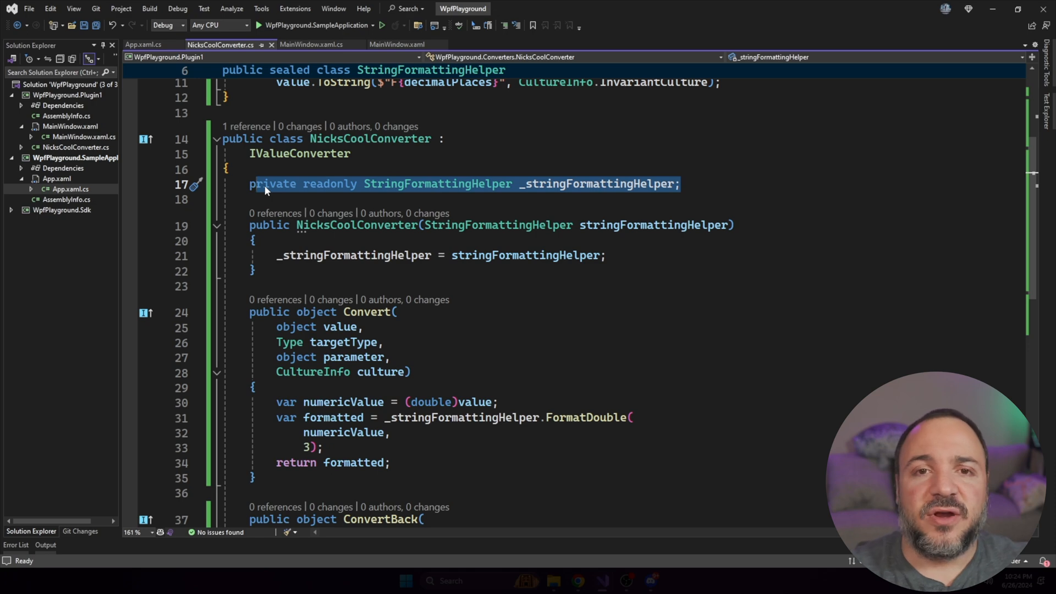
mouse_move(375, 189)
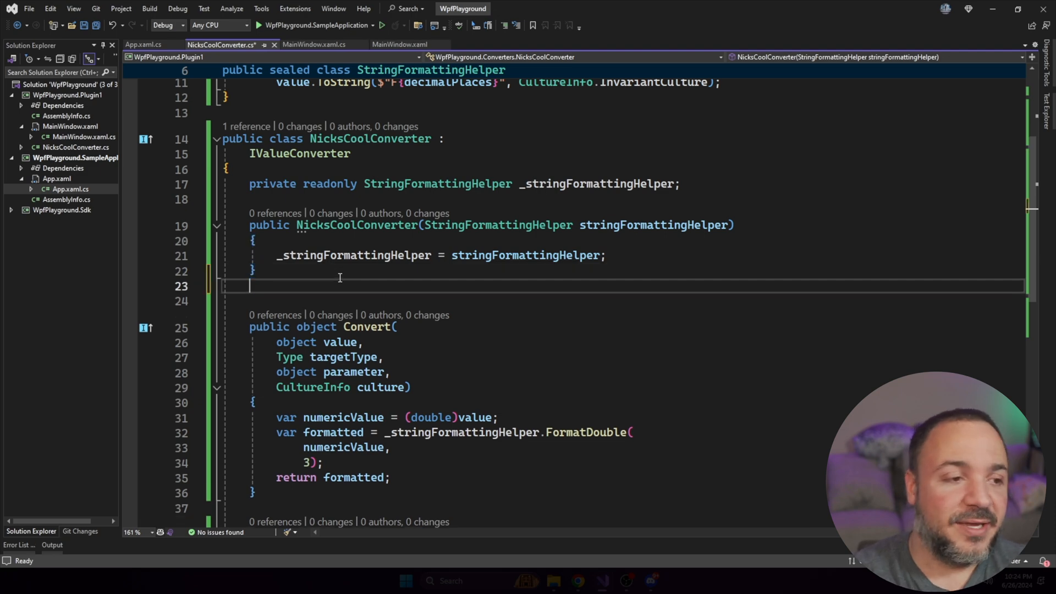
key("enter")
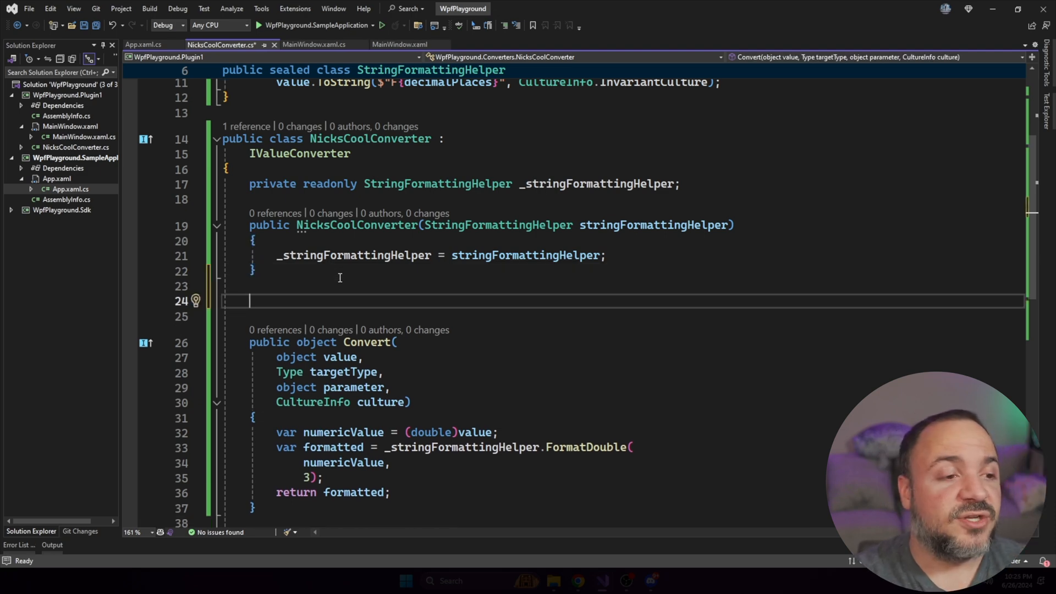
type("internal NicksCoolConverter() : this(new StringFormattingHelper())")
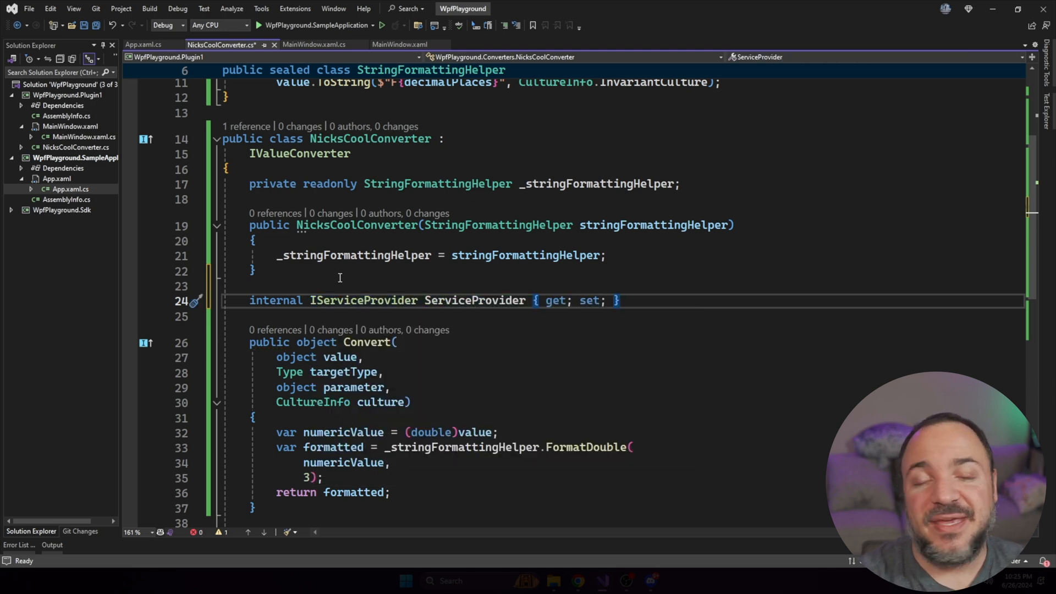
Declare the internal static nullable IServiceProvider ServiceProvider property with getter and setter
type("staitc")
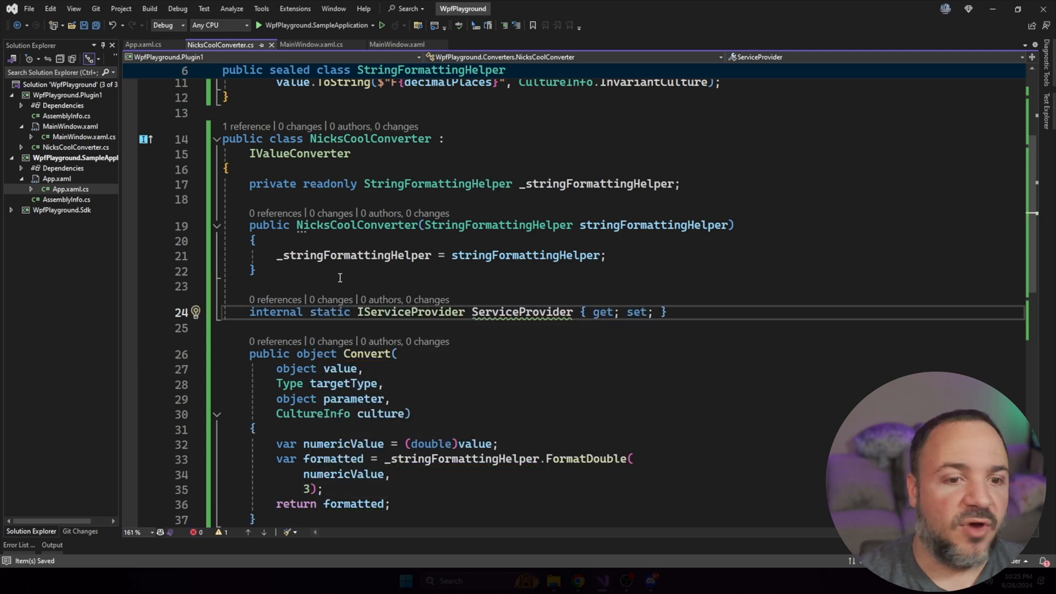
double_click(329, 312)
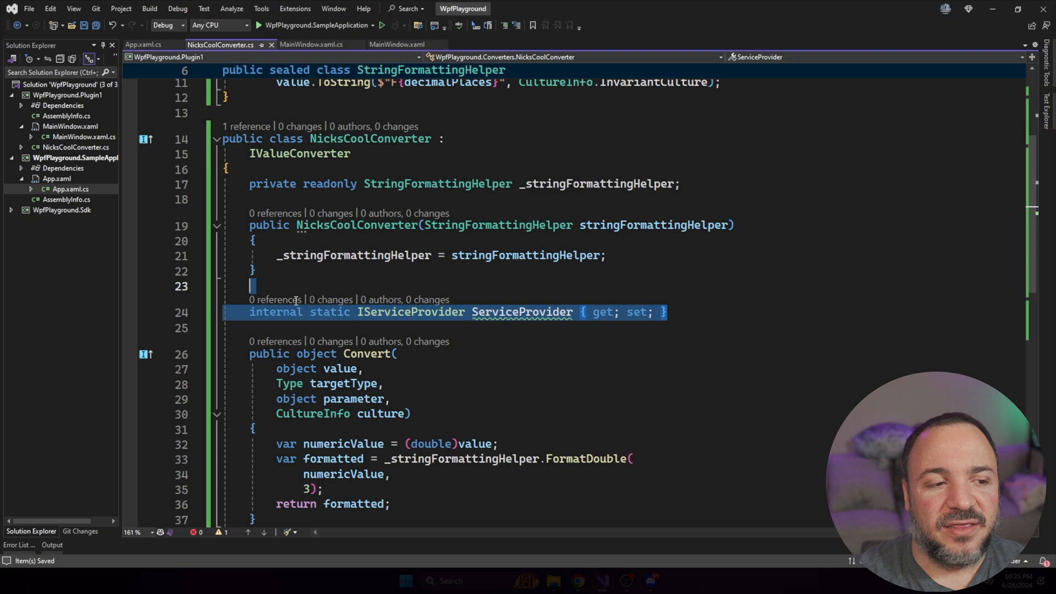
mouse_move(521, 311)
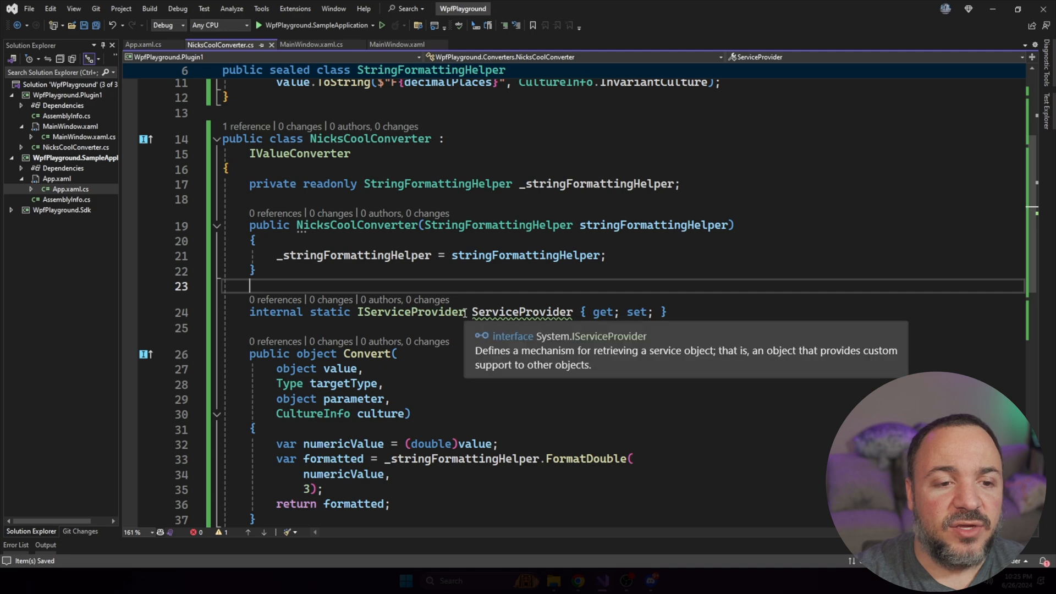
type("?")
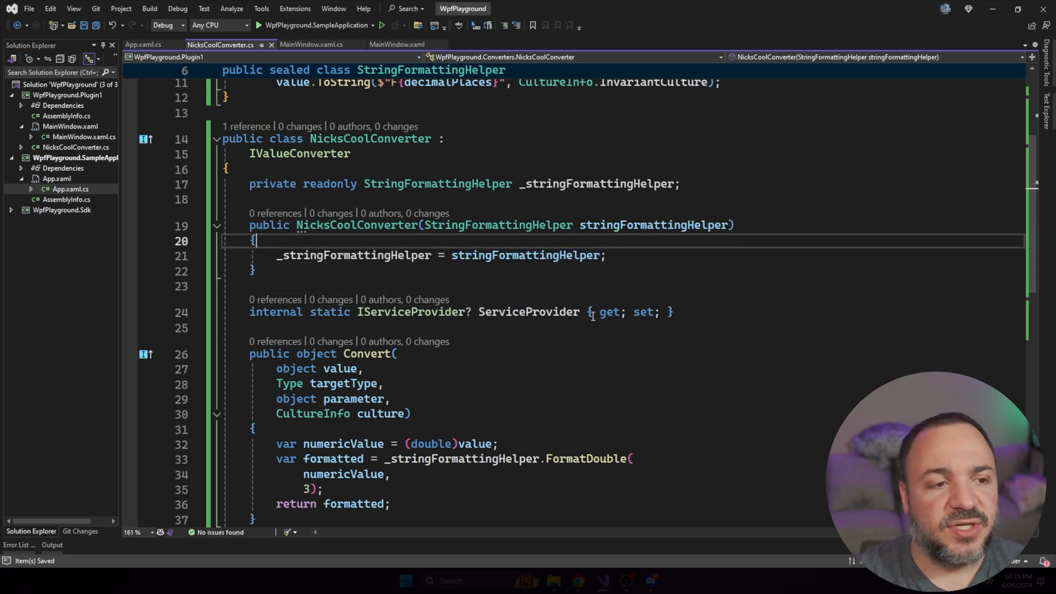
key("enter")
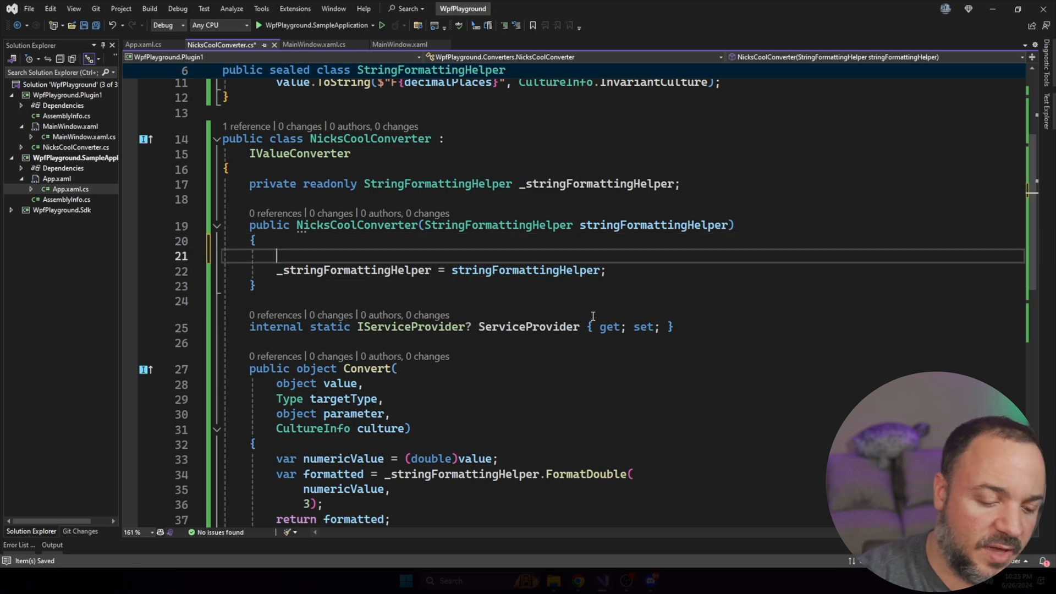
Guard with ArgumentNullException.ThrowIfNull and use ServiceProvider.GetRequiredService<StringFormattingHelper>() for the helper
type("Ar")
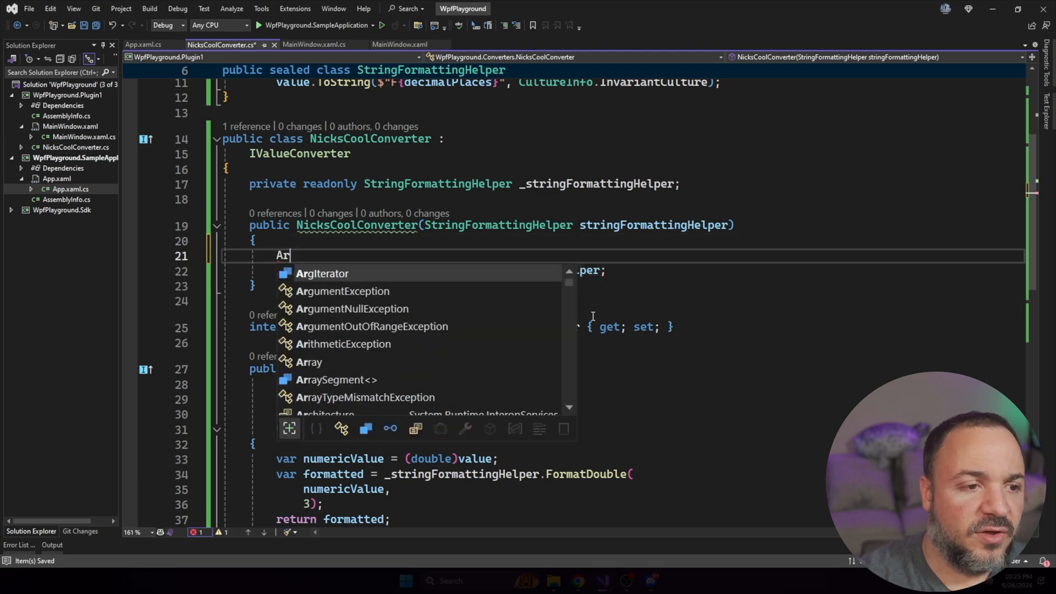
type("ArgumentNullException.ThrowIfNull(stringFormattingHelper);")
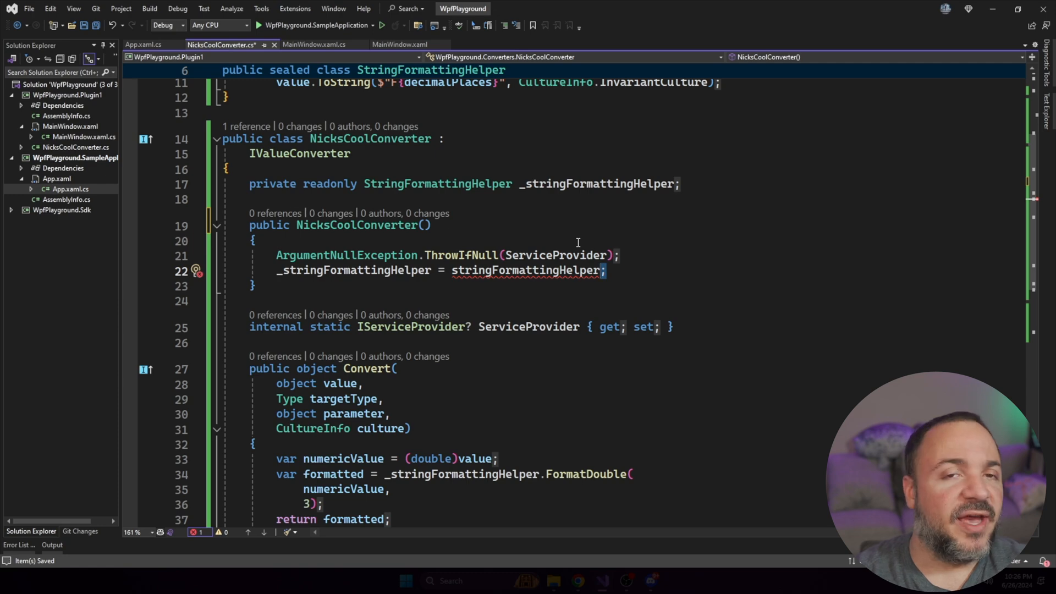
double_click(528, 270)
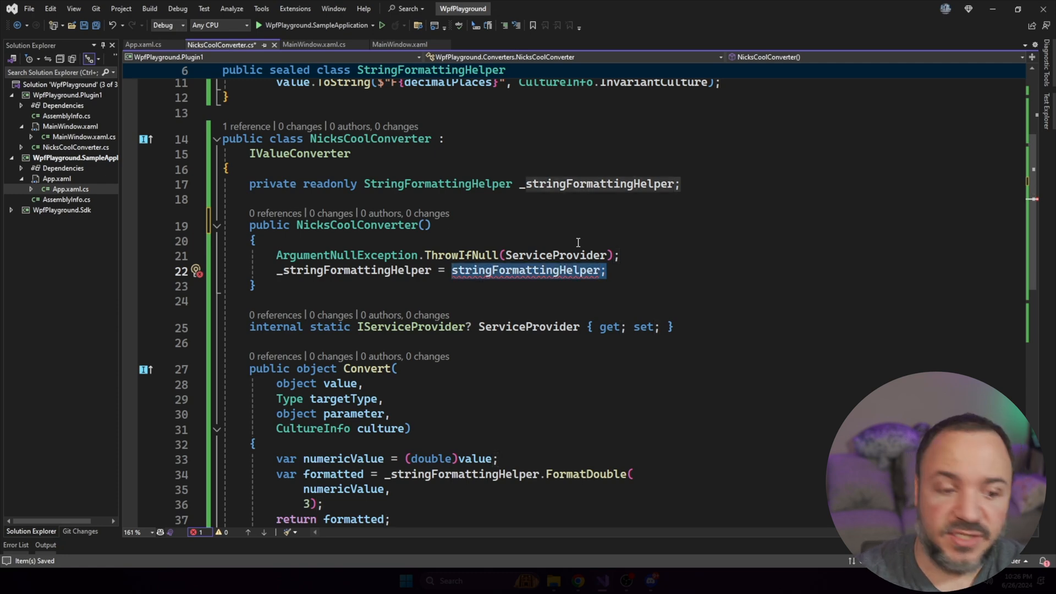
type("ServiceProvider.GetRequiredService<StringFormattingHelper>();")
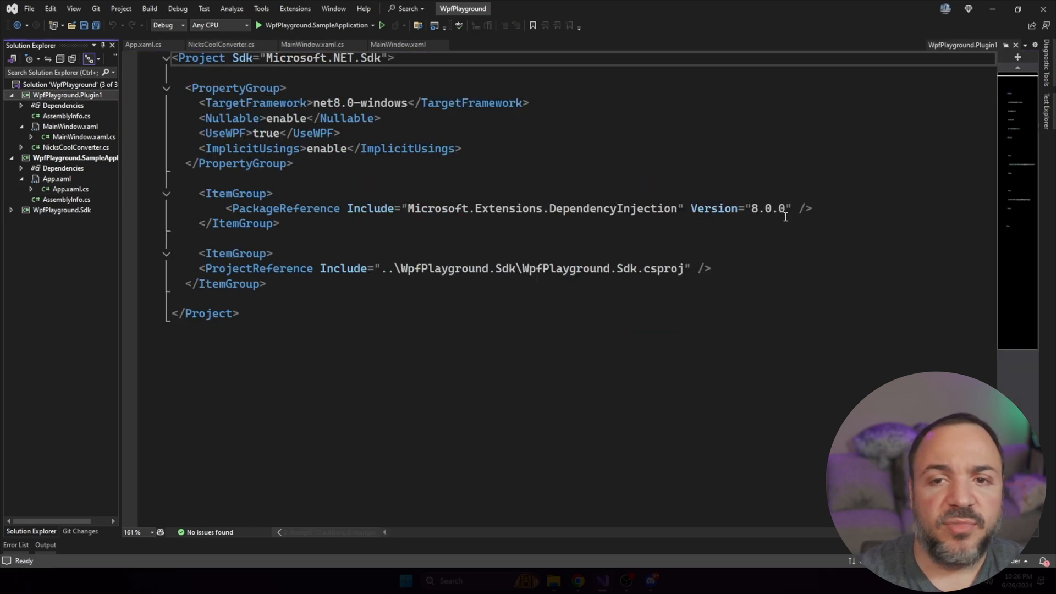
Highlight the Microsoft.Extensions.DependencyInjection 8.0.0 package reference in the Plugin1 project file
double_click(542, 207)
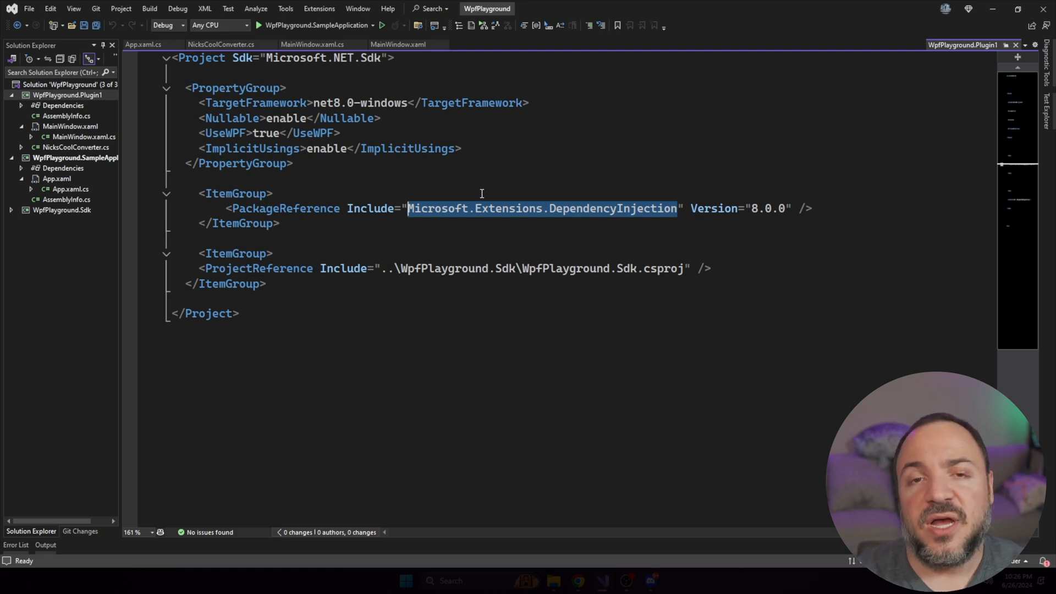
mouse_move(945, 54)
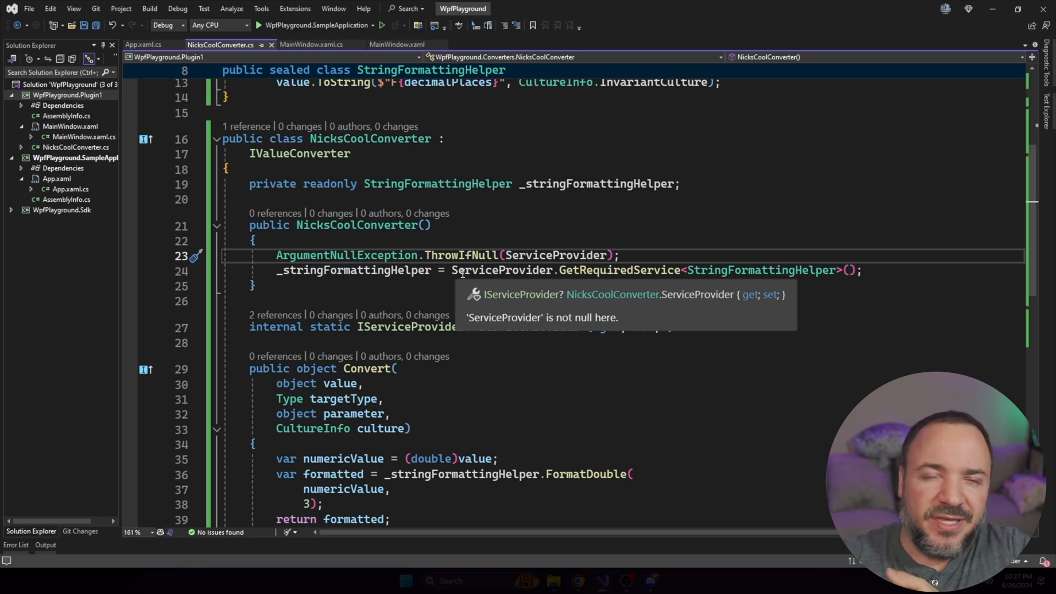
Return to NicksCoolConverter.cs and check the ServiceProvider-based constructor reports no issues
left_click(620, 255)
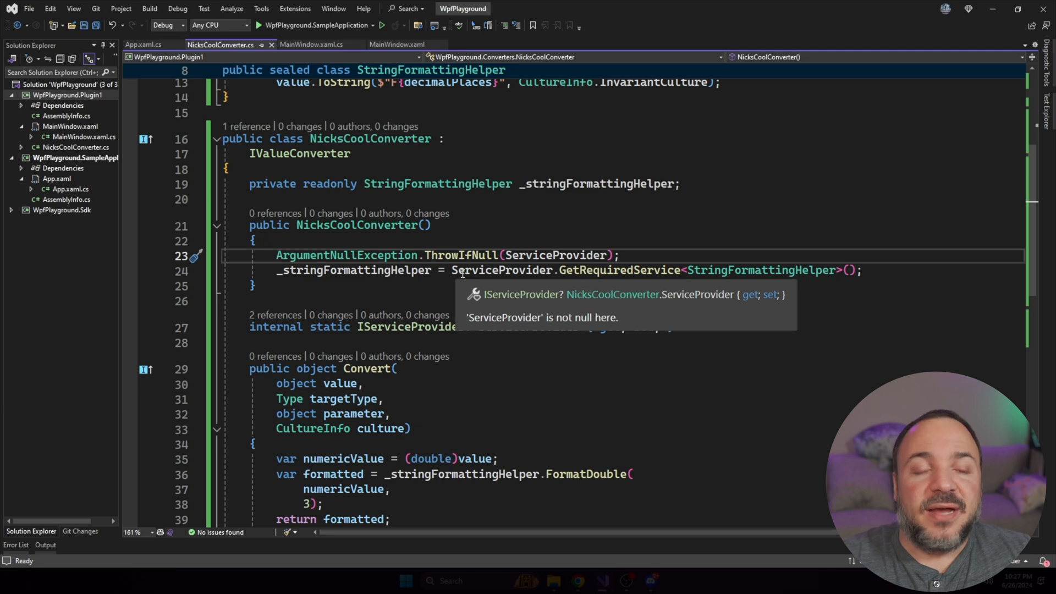
mouse_move(713, 337)
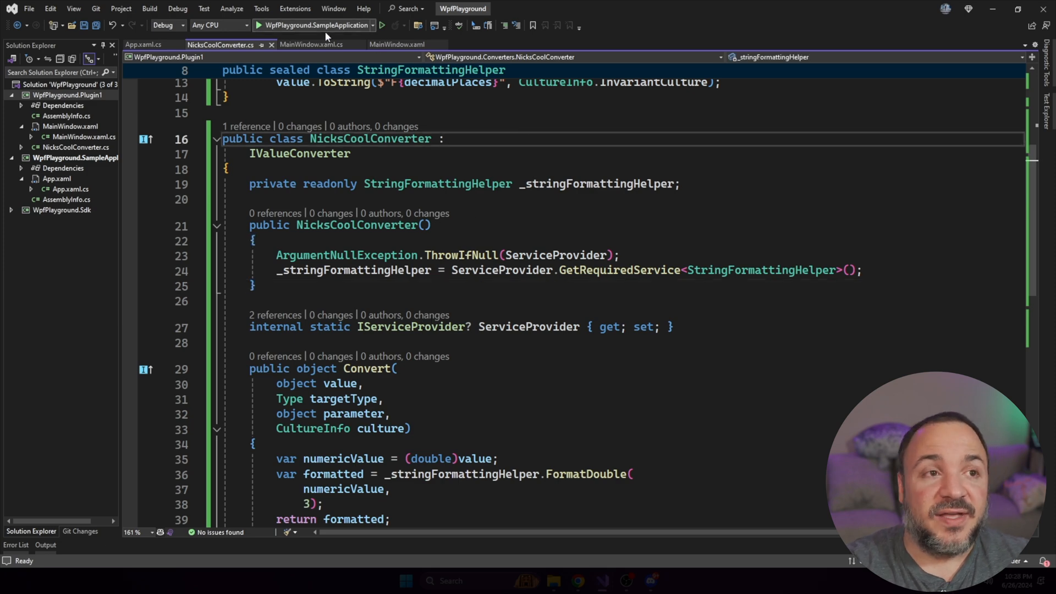
left_click(411, 44)
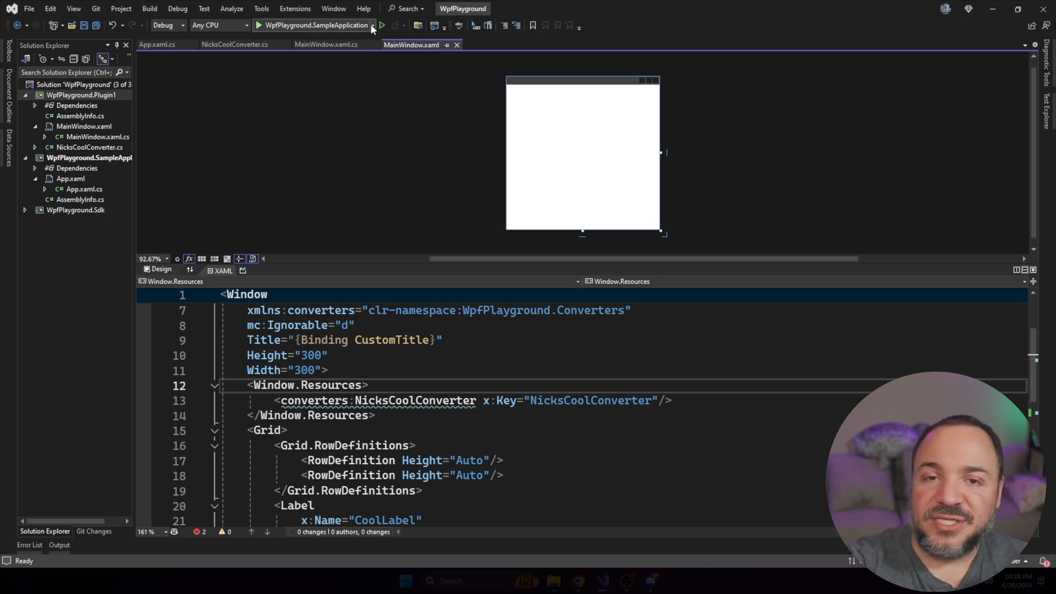
mouse_move(370, 30)
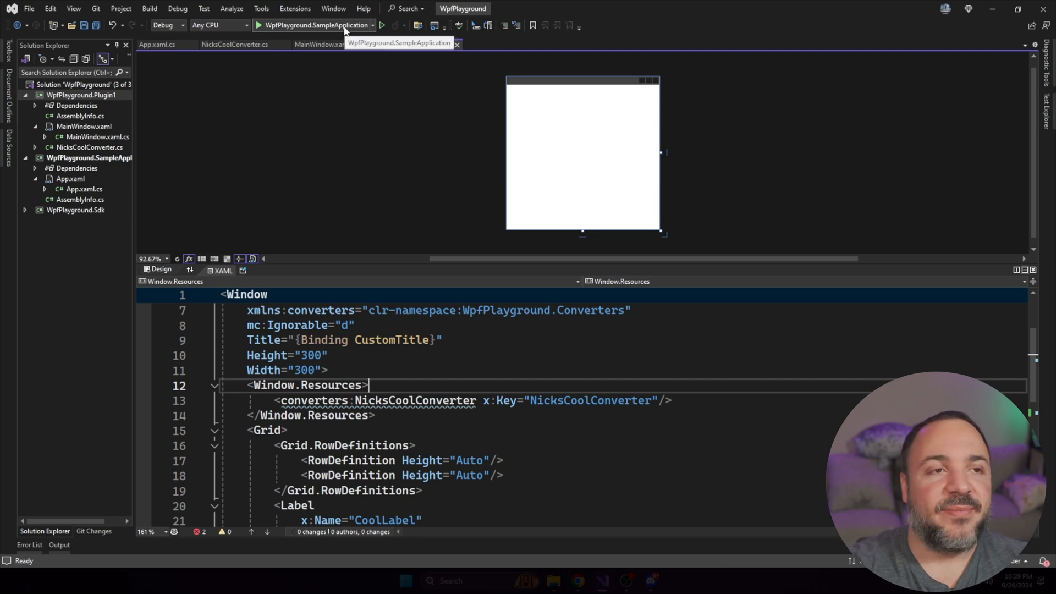
left_click(381, 26)
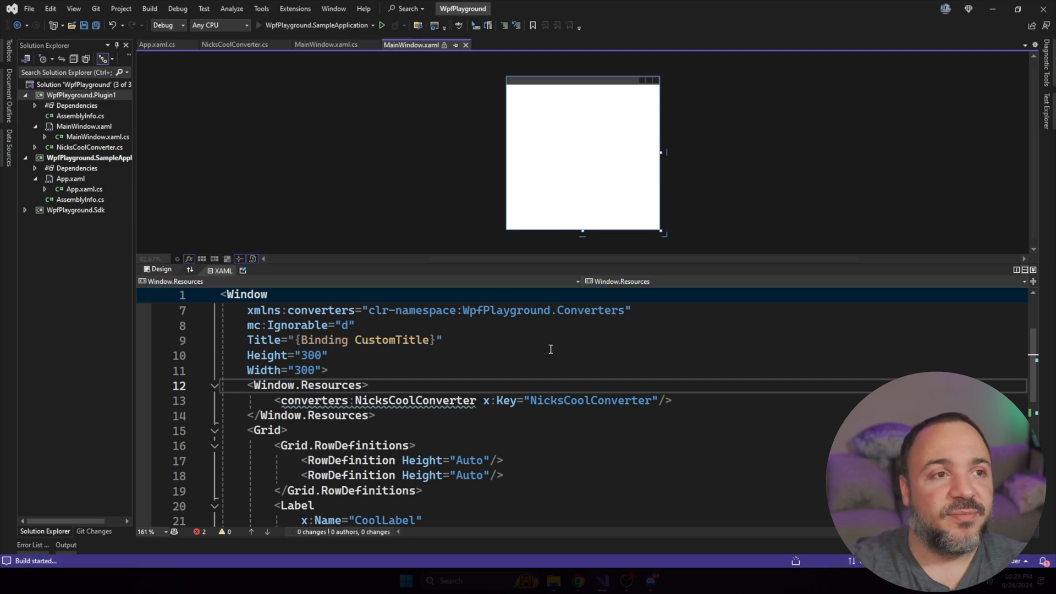
left_click(381, 26)
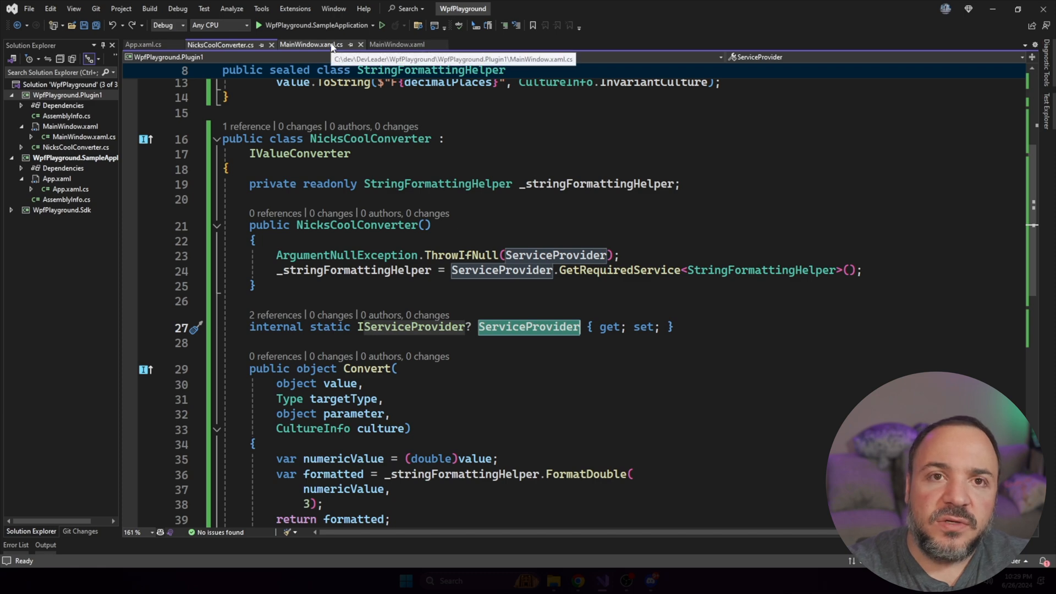
In MainWindow.xaml.cs, add a serviceProvider parameter and set NicksCoolConverter.ServiceProvider = serviceProvider
left_click(310, 45)
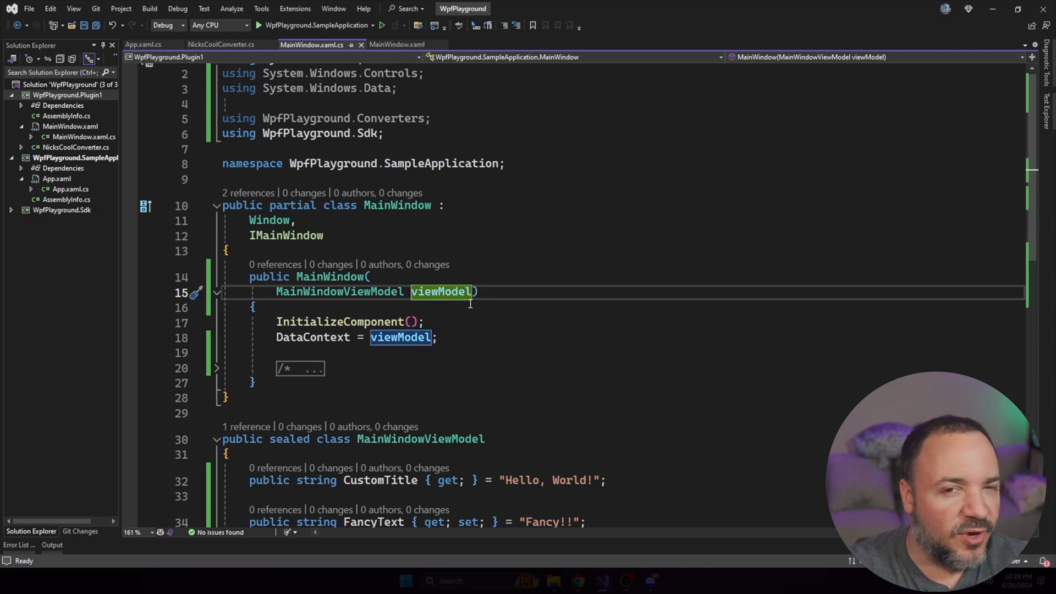
mouse_move(660, 278)
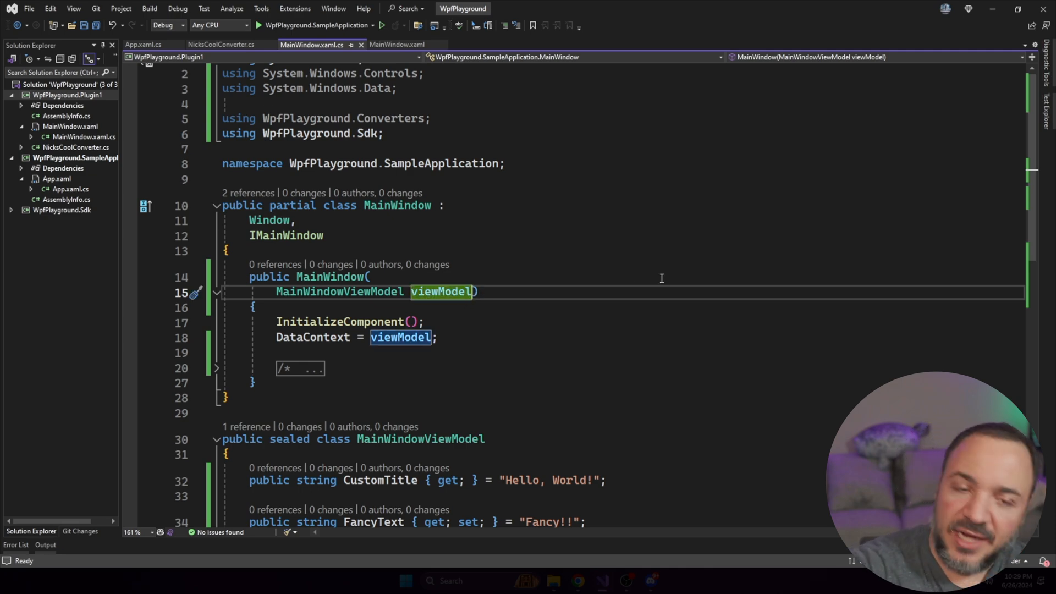
type(",")
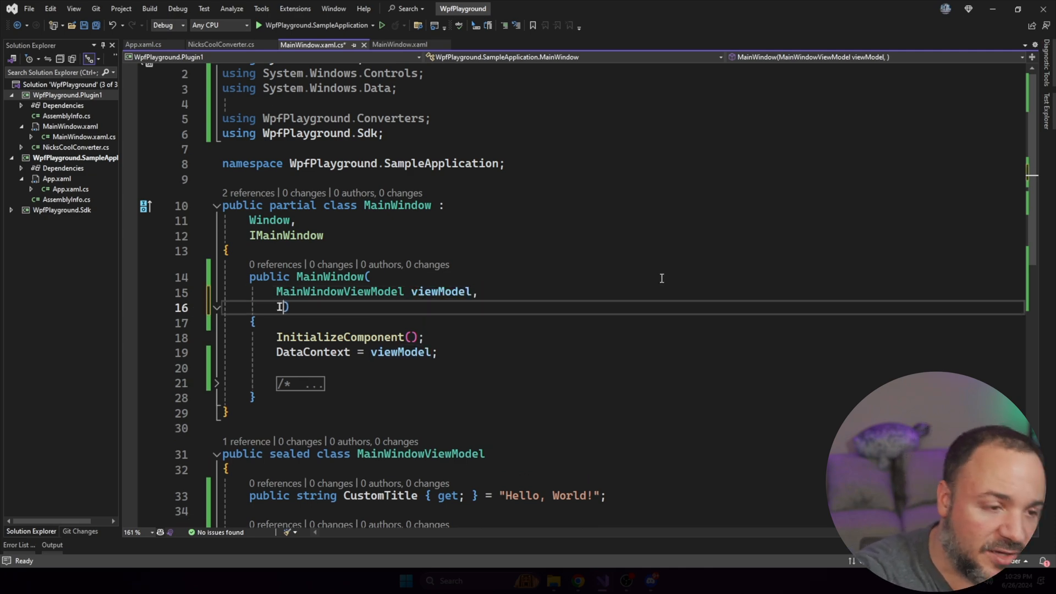
type("ServiceProvider serviceProvider")
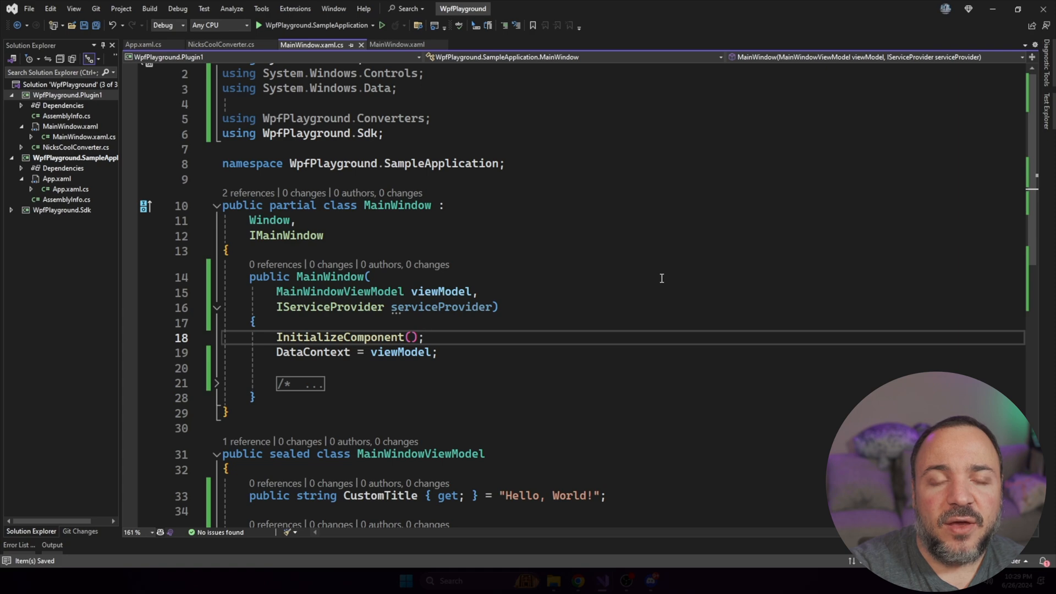
key("enter")
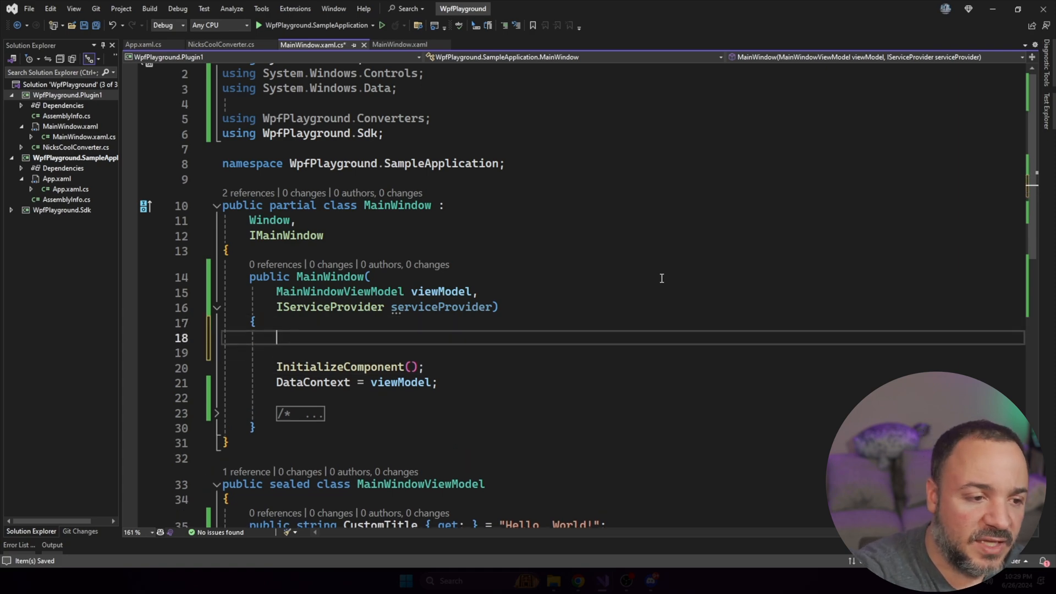
type("NicksCoolConverter.")
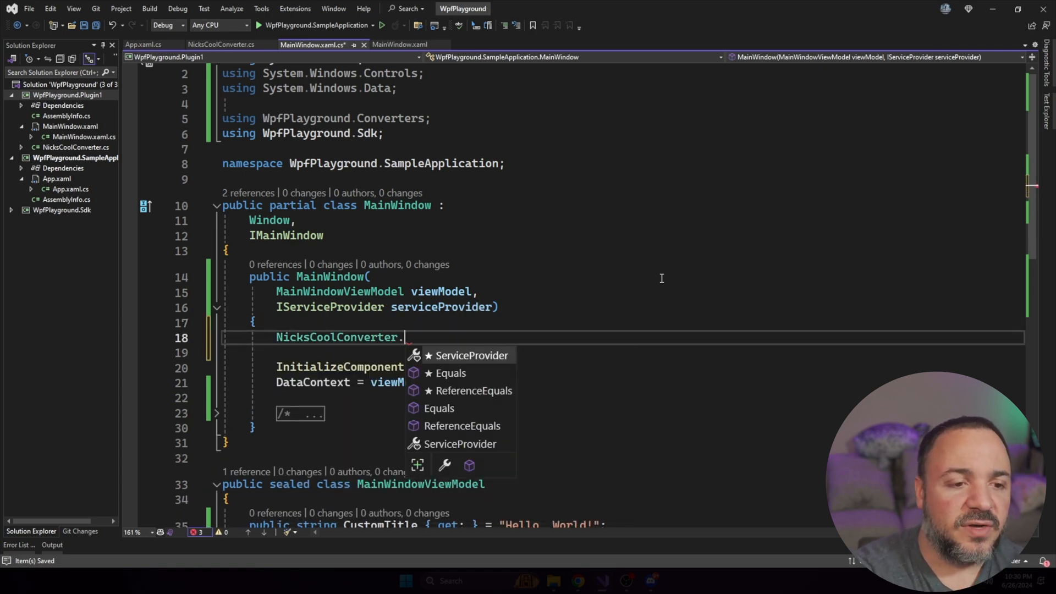
type("ServiceProvider = serviceProvider;")
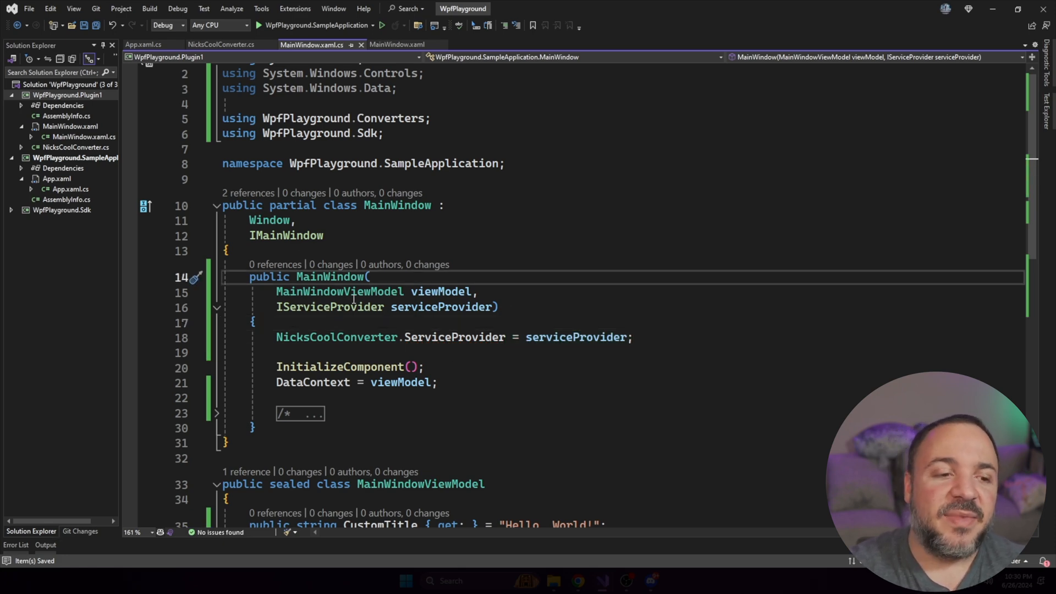
mouse_move(288, 373)
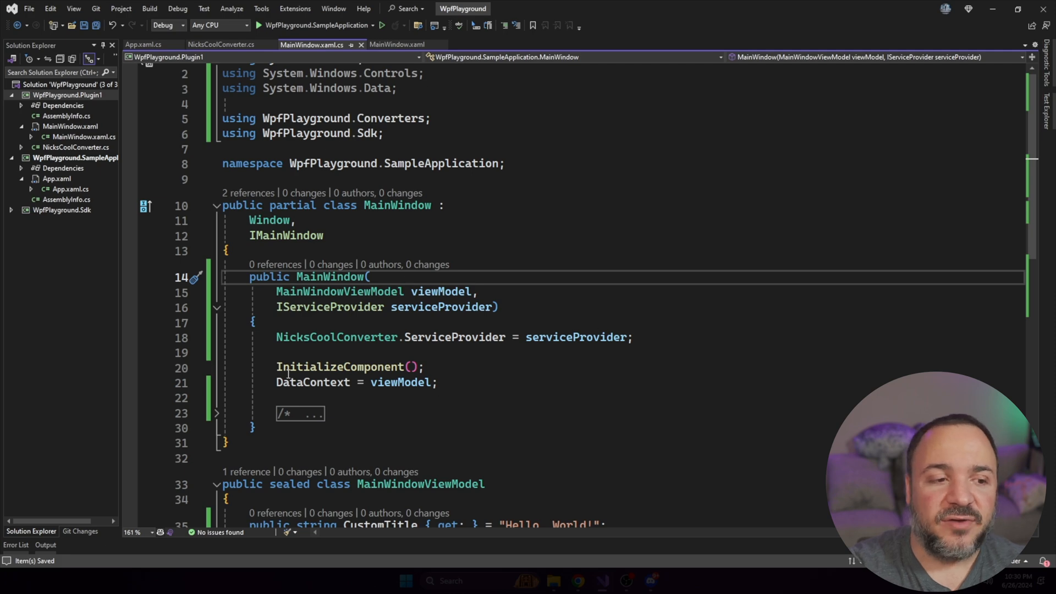
Highlight the new ServiceProvider assignment line and the NicksCoolConverter class name
double_click(348, 366)
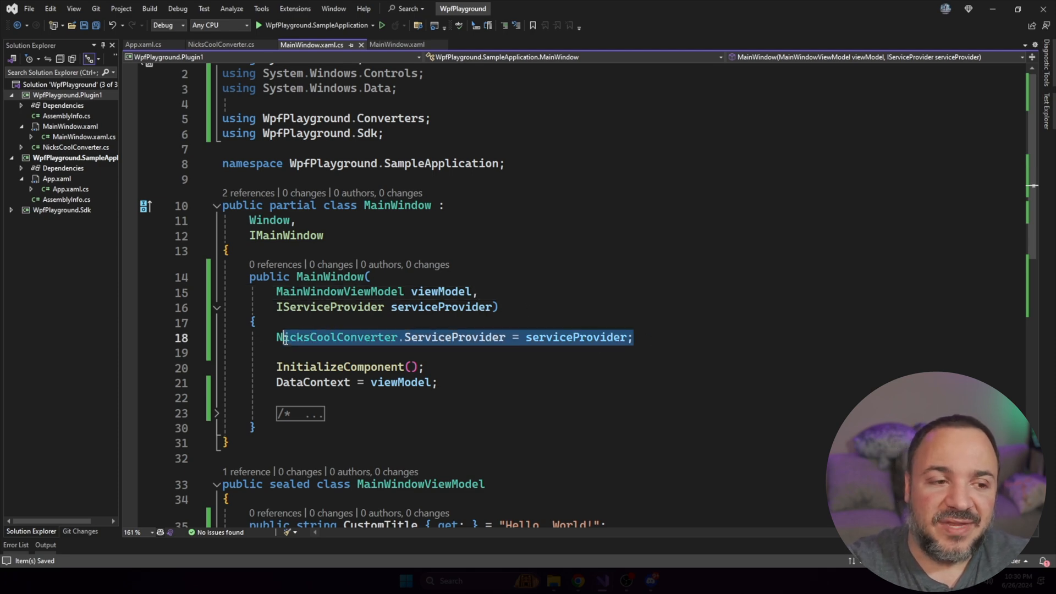
double_click(336, 336)
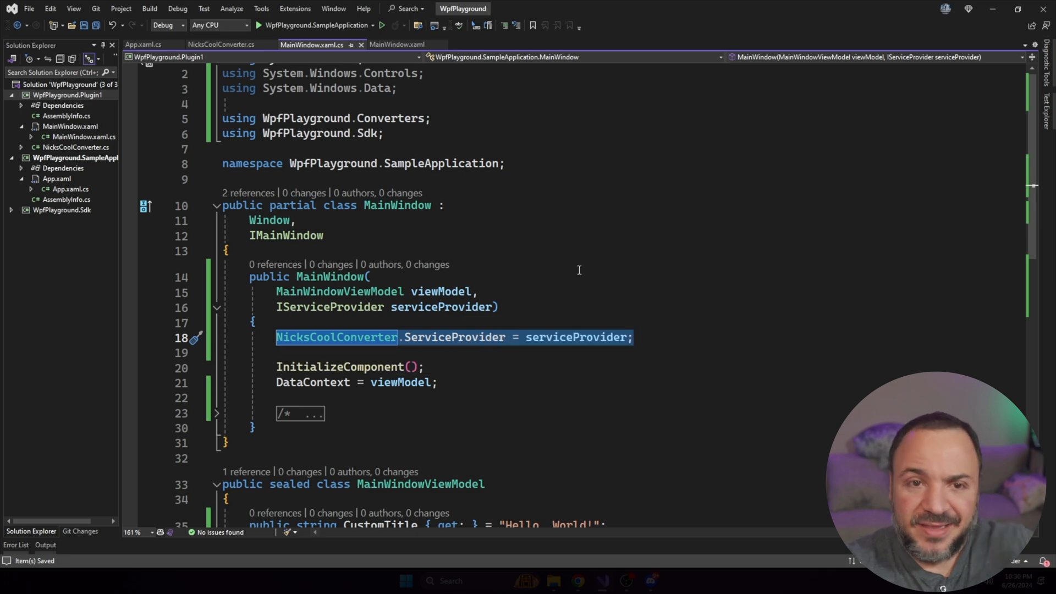
mouse_move(672, 332)
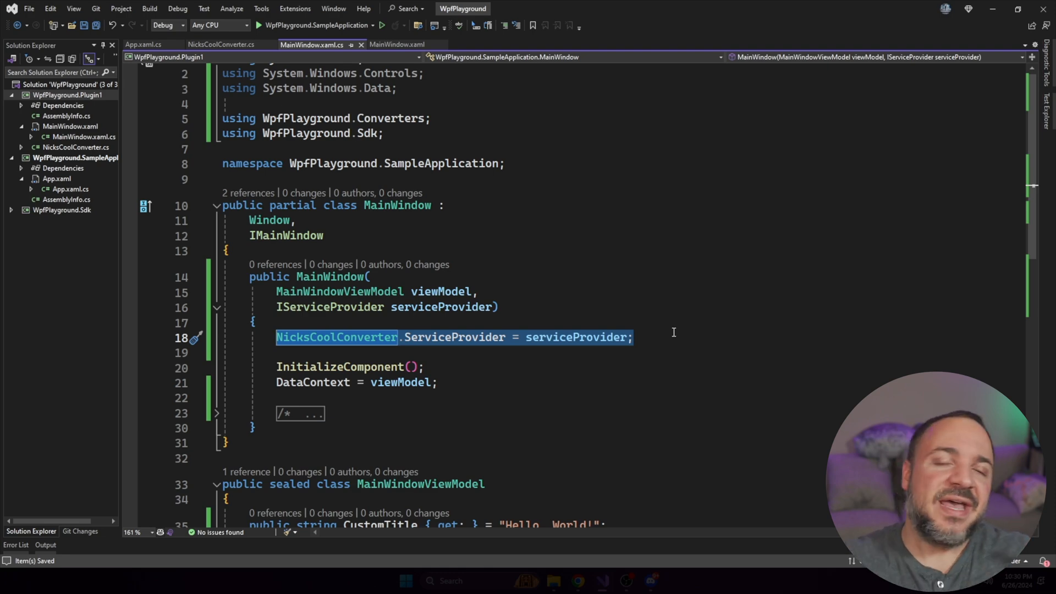
left_click(633, 337)
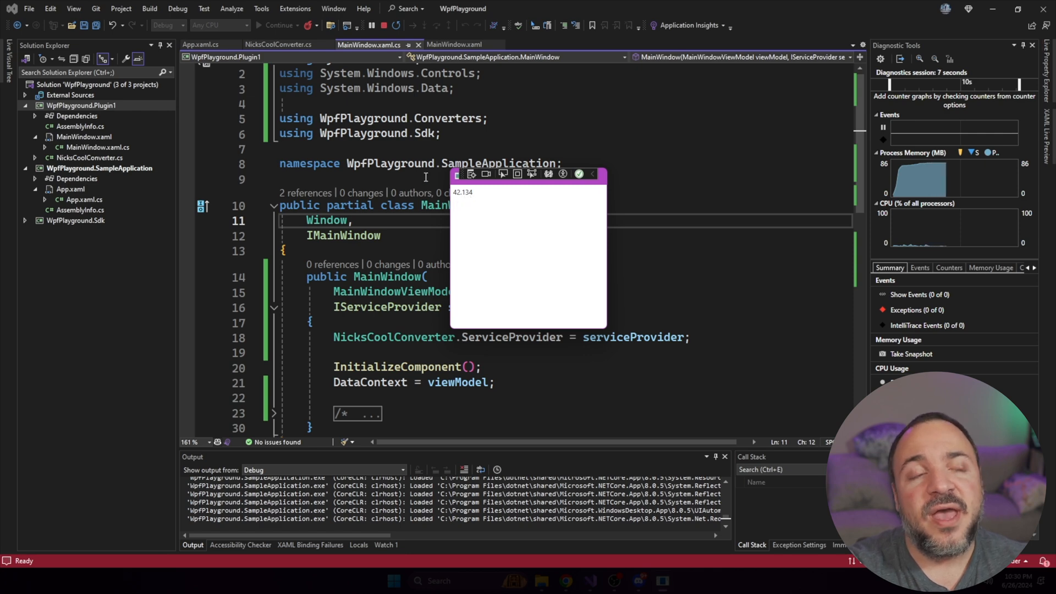
Run the app under the debugger and view the formatted 42.134 output
left_click(278, 44)
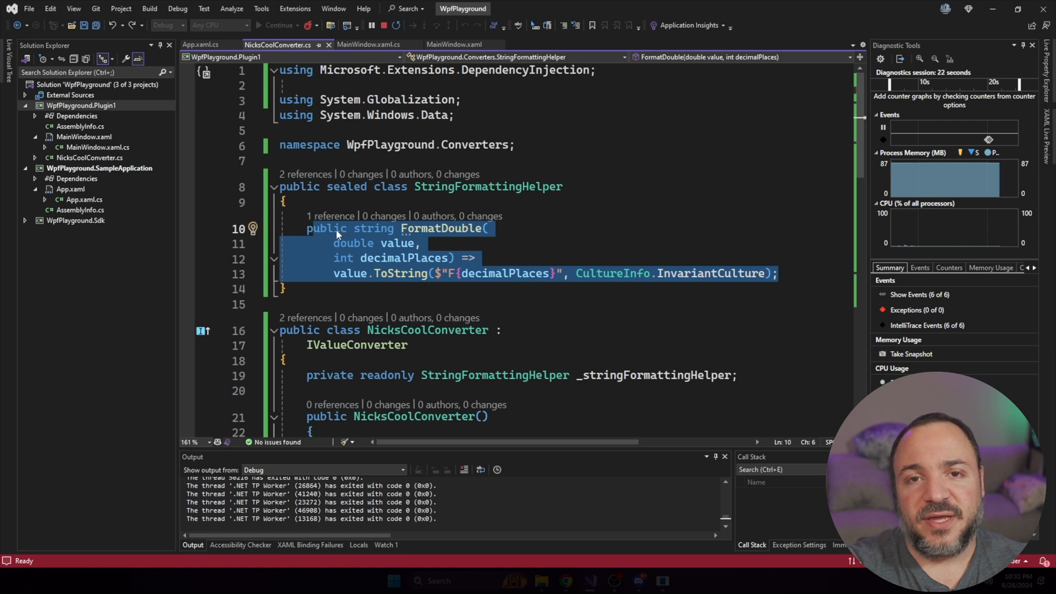
left_click(369, 44)
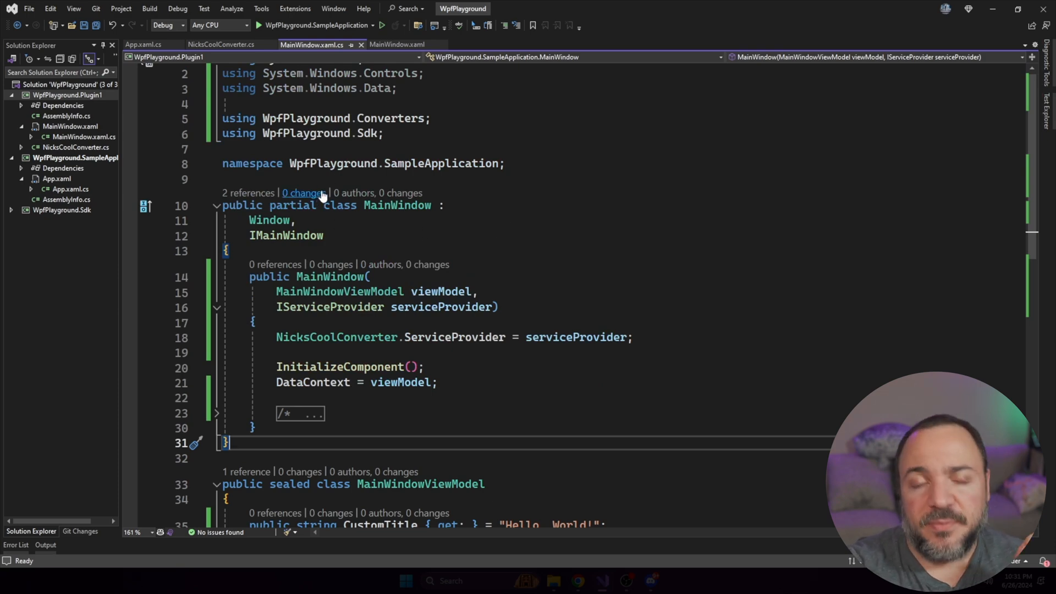
Stop debugging and go back to NicksCoolConverter.cs showing FormatDouble
left_click(220, 44)
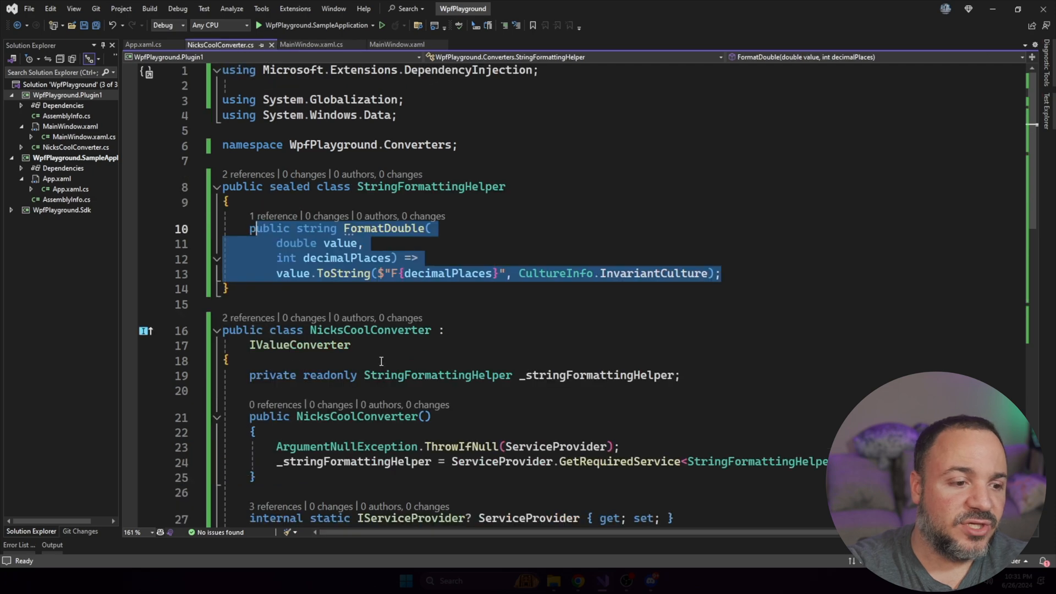